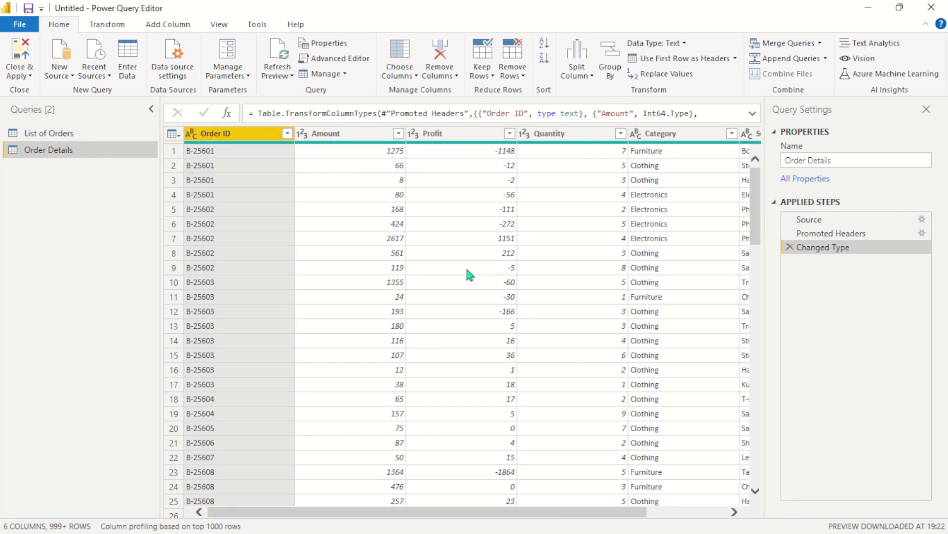
{"action": "mouse_move", "coordinate": [124, 258]}
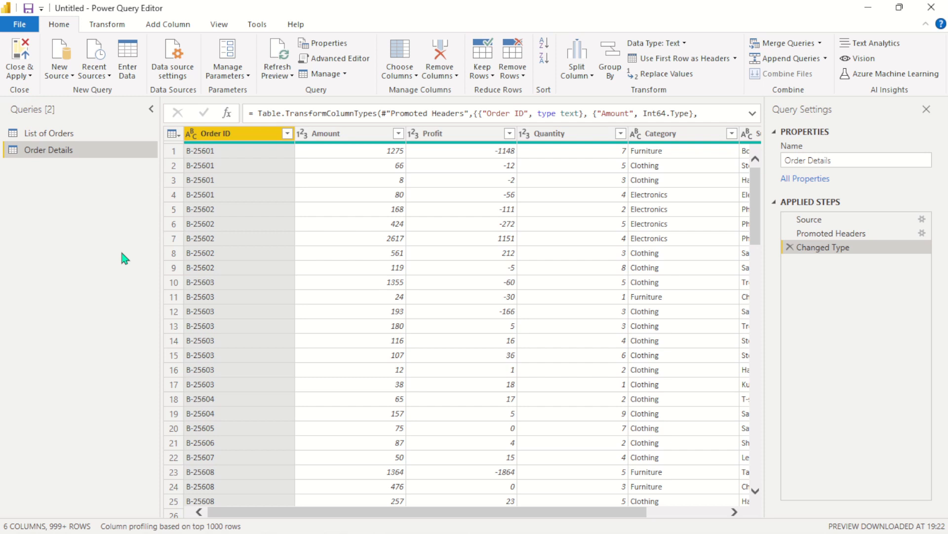
{"action": "mouse_move", "coordinate": [375, 283]}
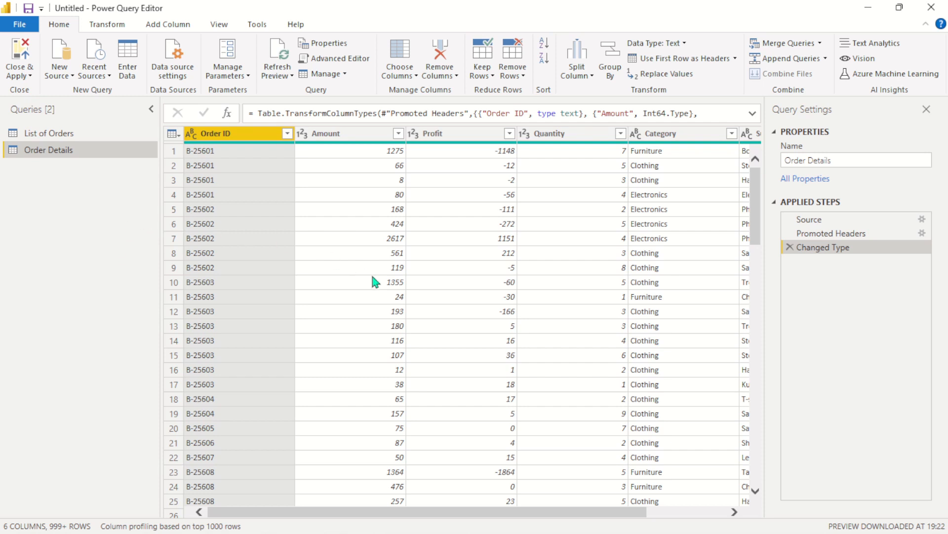
{"action": "mouse_move", "coordinate": [564, 241]}
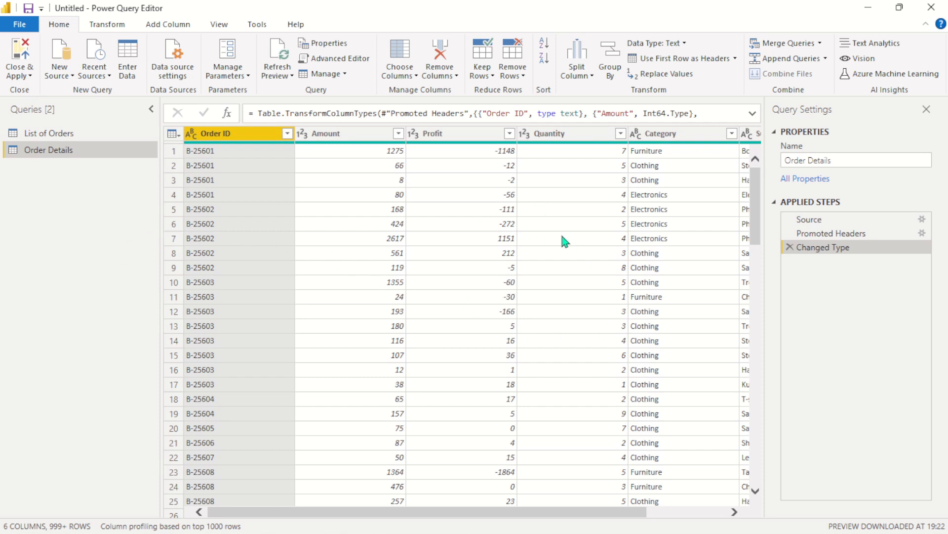
{"action": "mouse_move", "coordinate": [601, 188]}
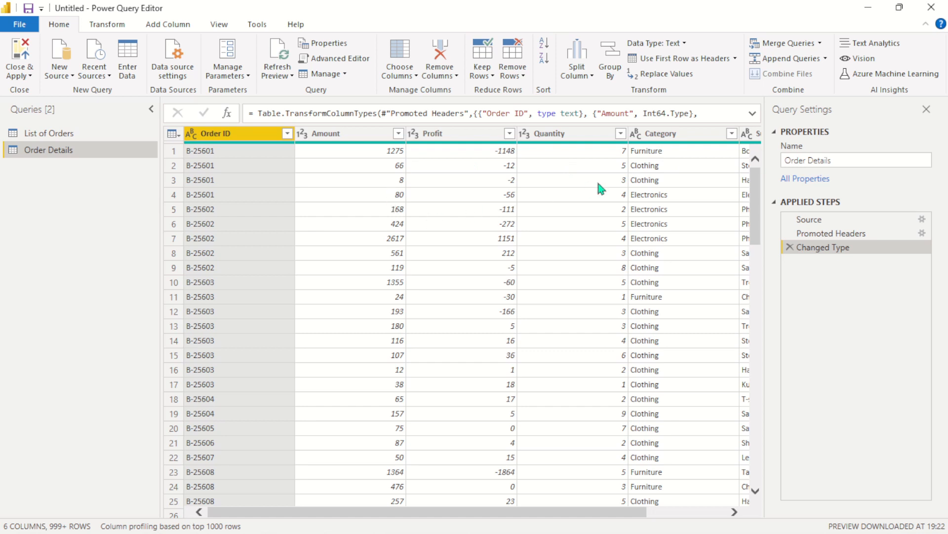
{"action": "mouse_move", "coordinate": [440, 201]}
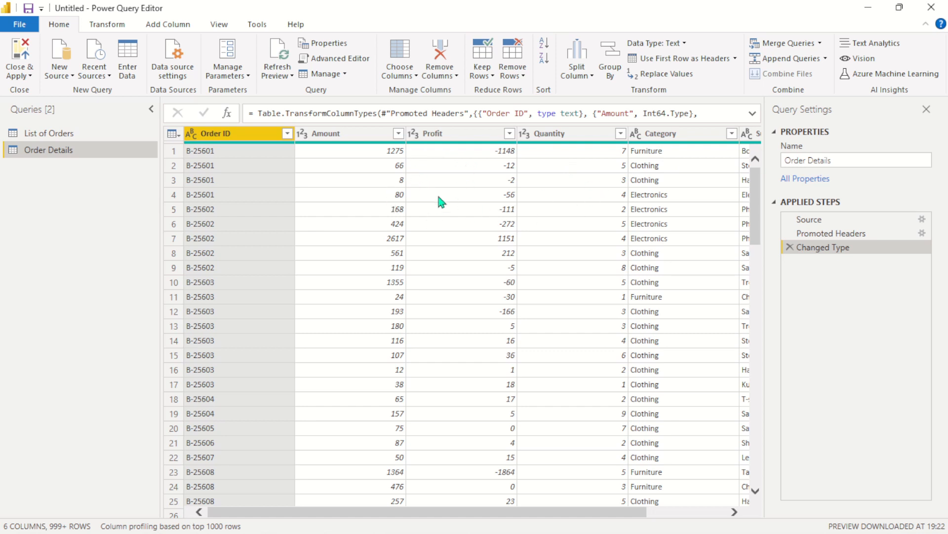
{"action": "mouse_move", "coordinate": [339, 263]}
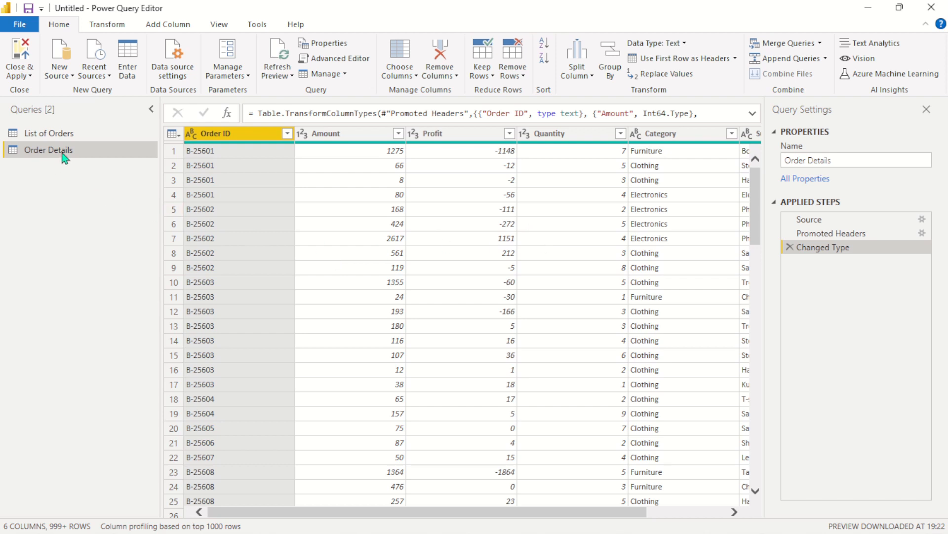
{"action": "mouse_move", "coordinate": [48, 133]}
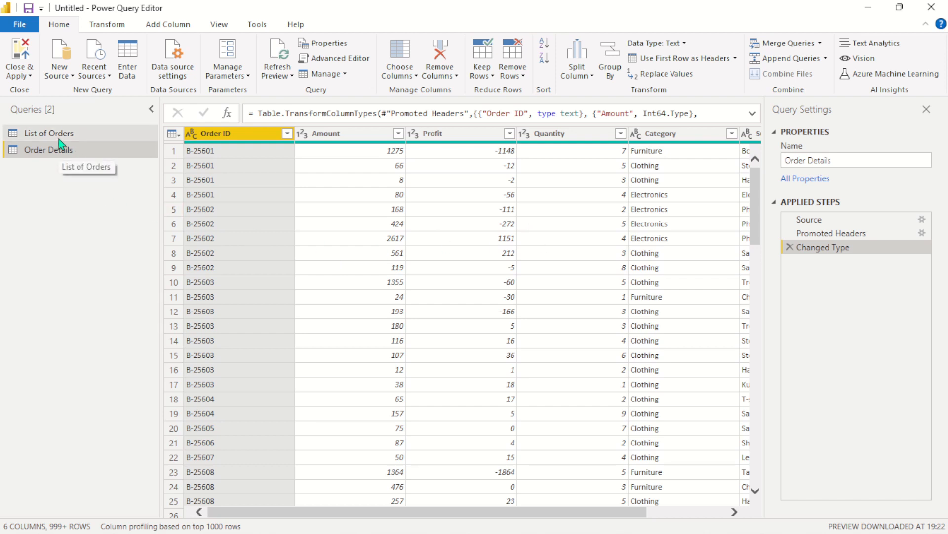
Show the List of Orders query's 560 rows and bring up the merge choices
{"action": "left_click", "coordinate": [50, 133]}
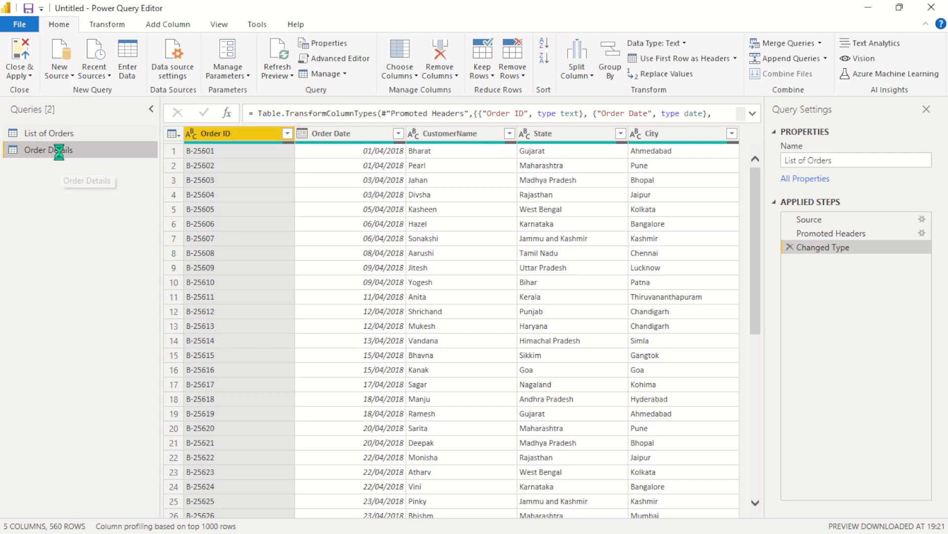
{"action": "left_click", "coordinate": [49, 132]}
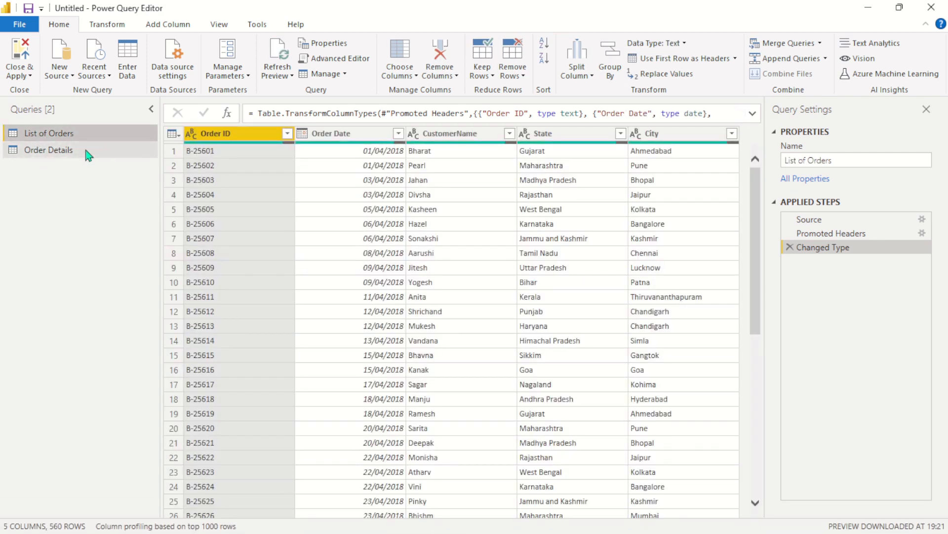
{"action": "mouse_move", "coordinate": [92, 199]}
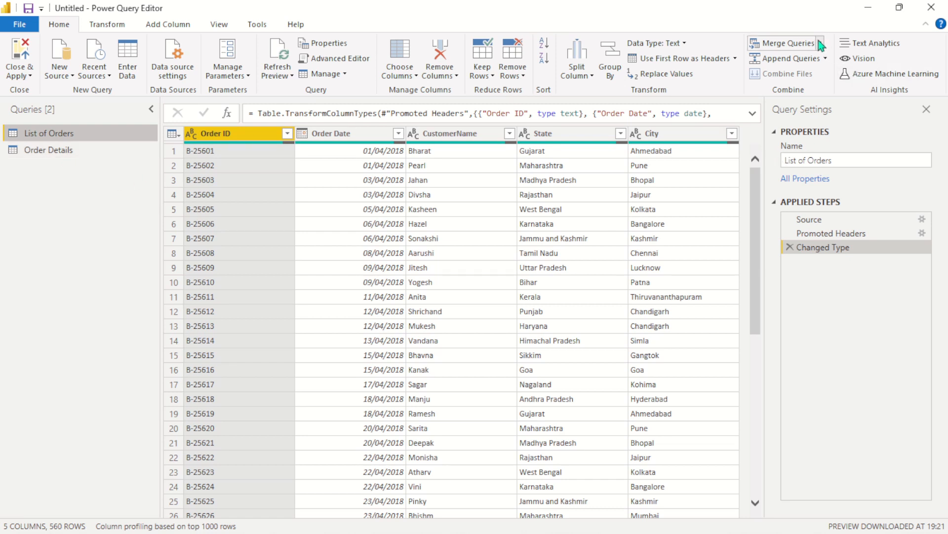
{"action": "left_click", "coordinate": [821, 43]}
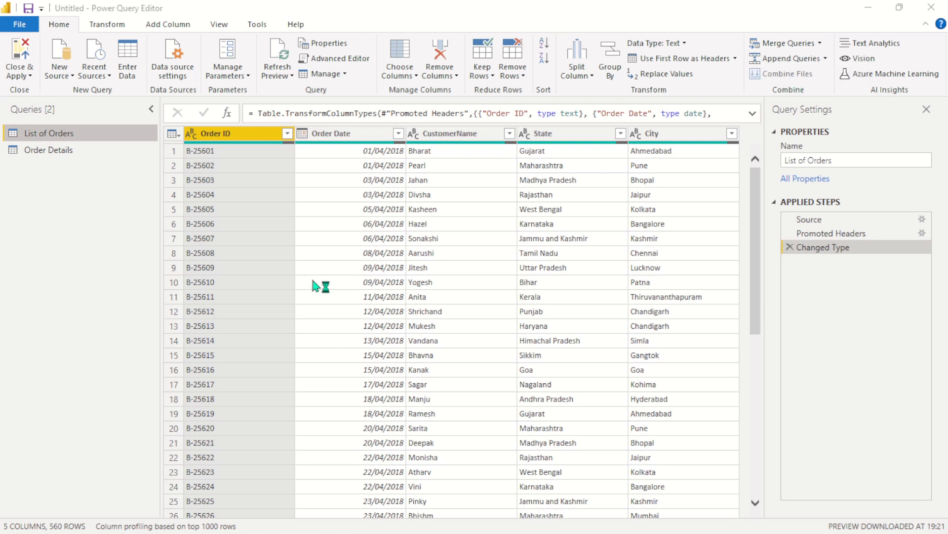
Merge into a new query, matching List of Orders and Order Details on Order ID
{"action": "left_click", "coordinate": [788, 42]}
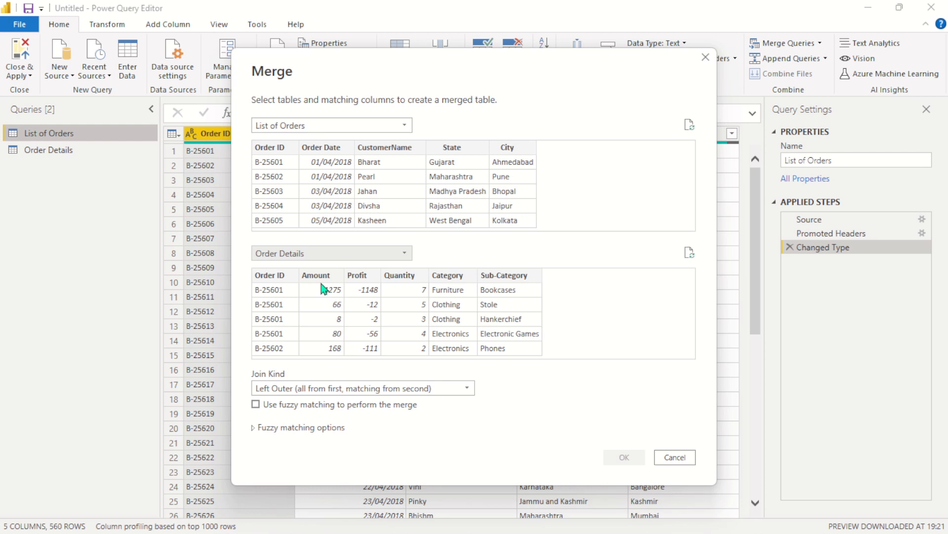
{"action": "mouse_move", "coordinate": [539, 224]}
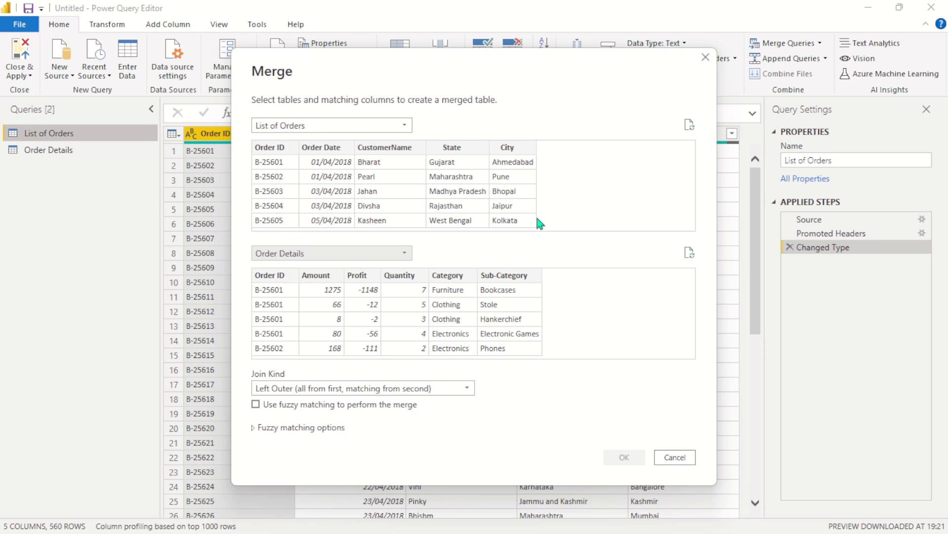
{"action": "mouse_move", "coordinate": [309, 243]}
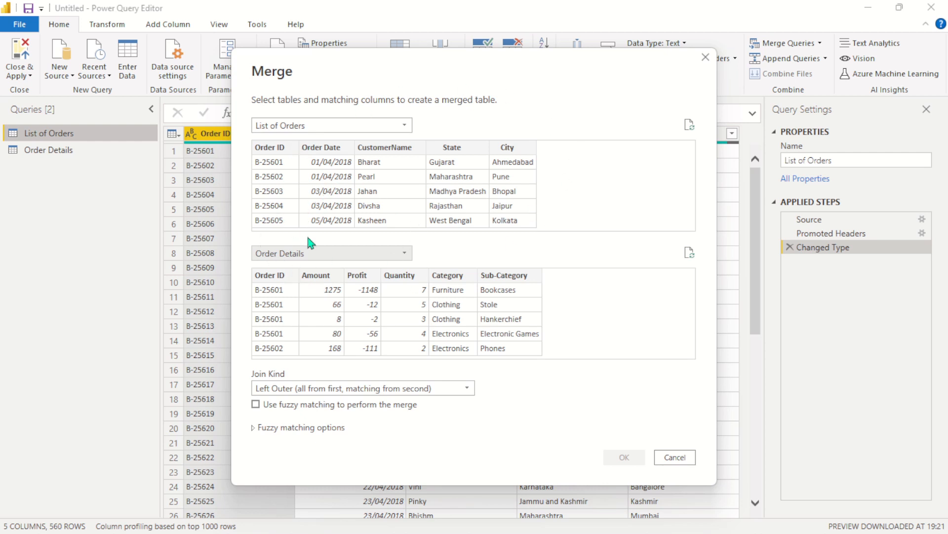
{"action": "mouse_move", "coordinate": [331, 191]}
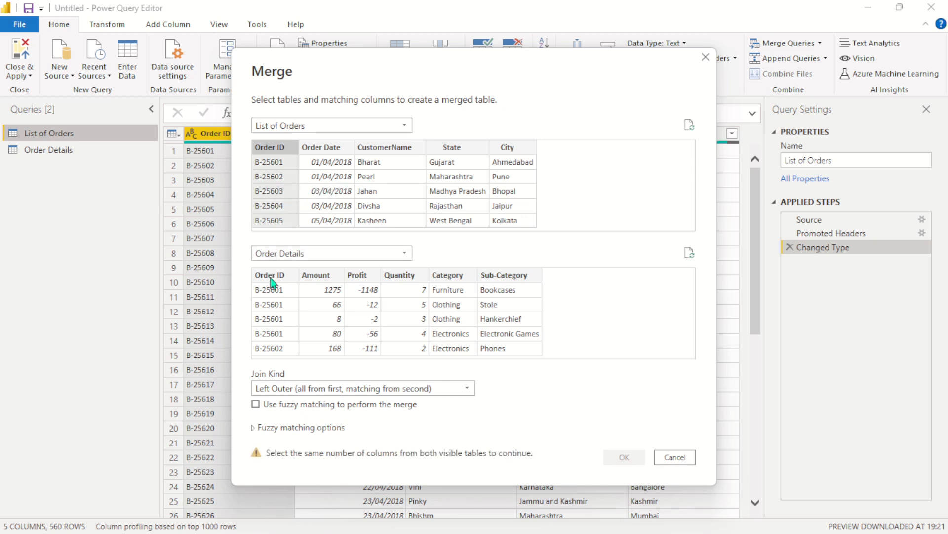
{"action": "left_click", "coordinate": [271, 275]}
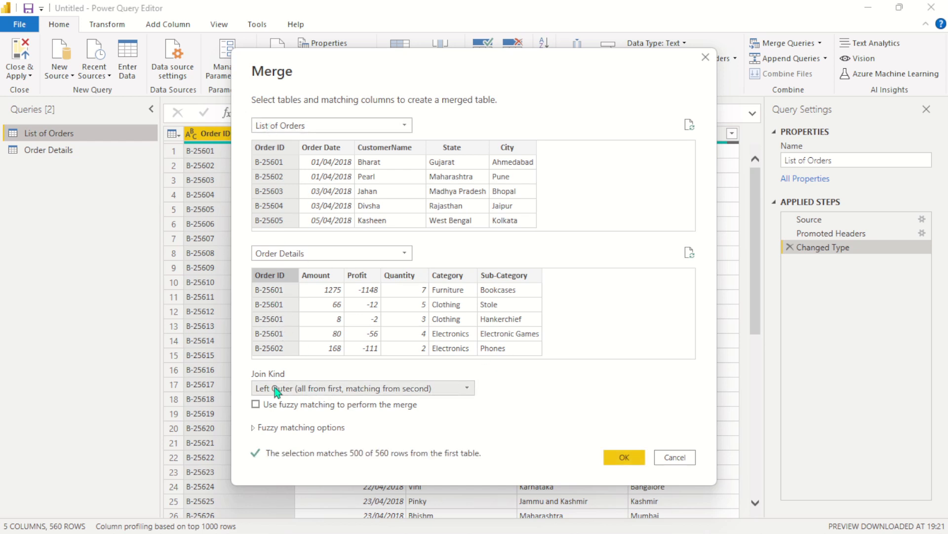
{"action": "mouse_move", "coordinate": [454, 419]}
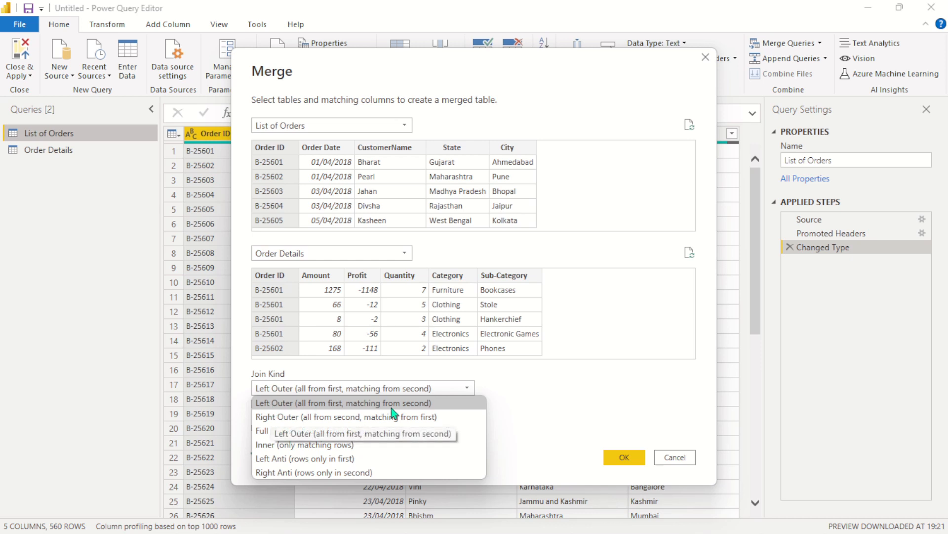
{"action": "mouse_move", "coordinate": [285, 406]}
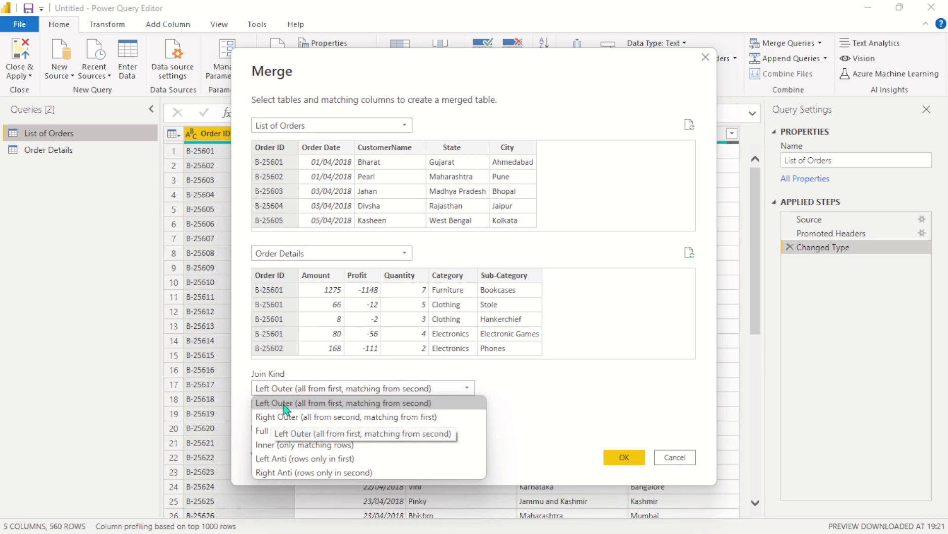
{"action": "mouse_move", "coordinate": [576, 392]}
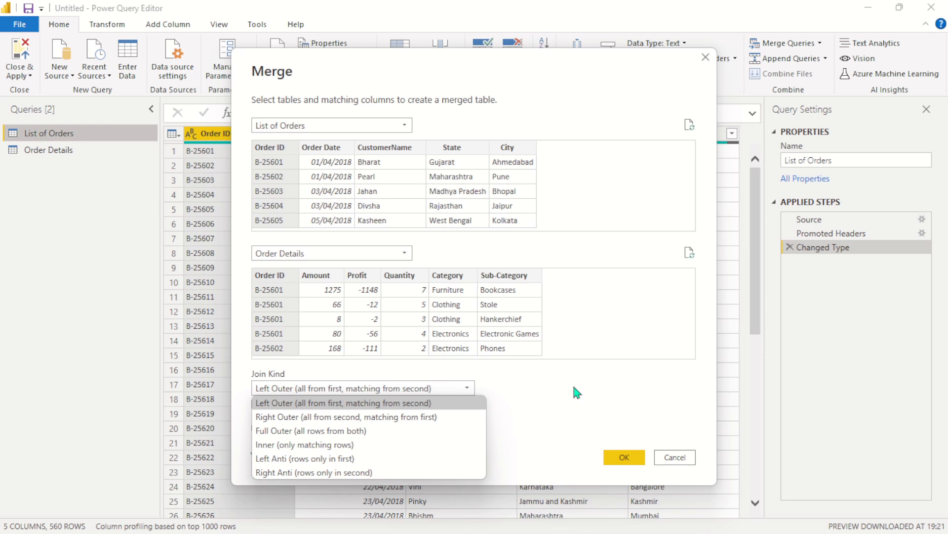
{"action": "mouse_move", "coordinate": [527, 307]}
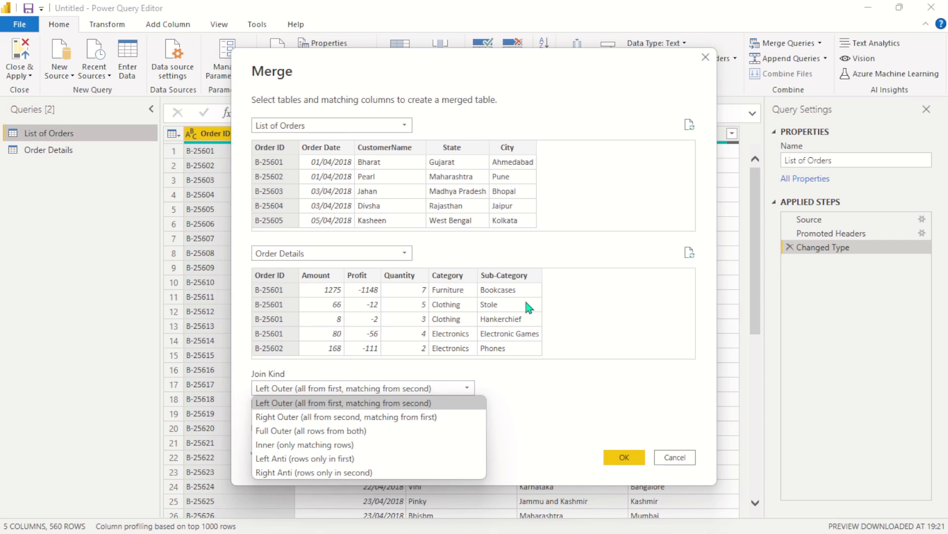
{"action": "mouse_move", "coordinate": [521, 317]}
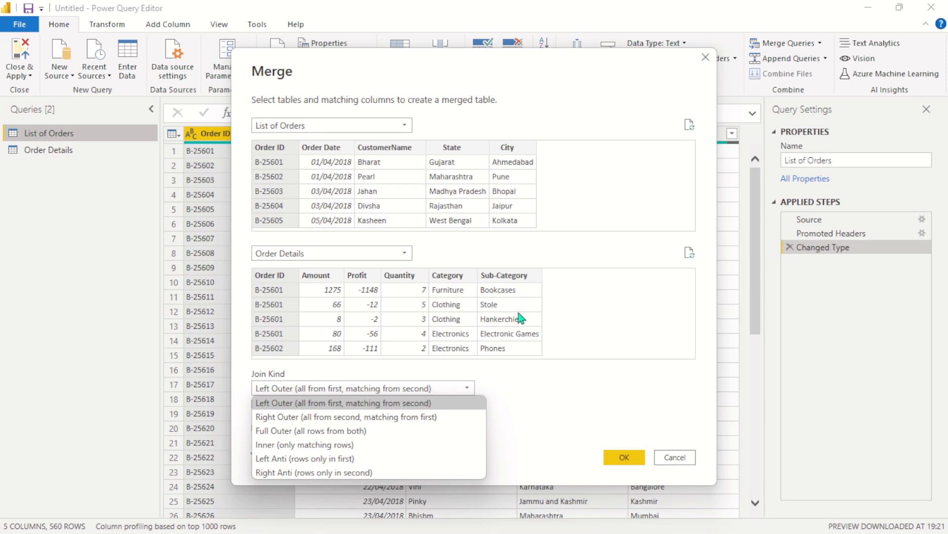
{"action": "mouse_move", "coordinate": [433, 416]}
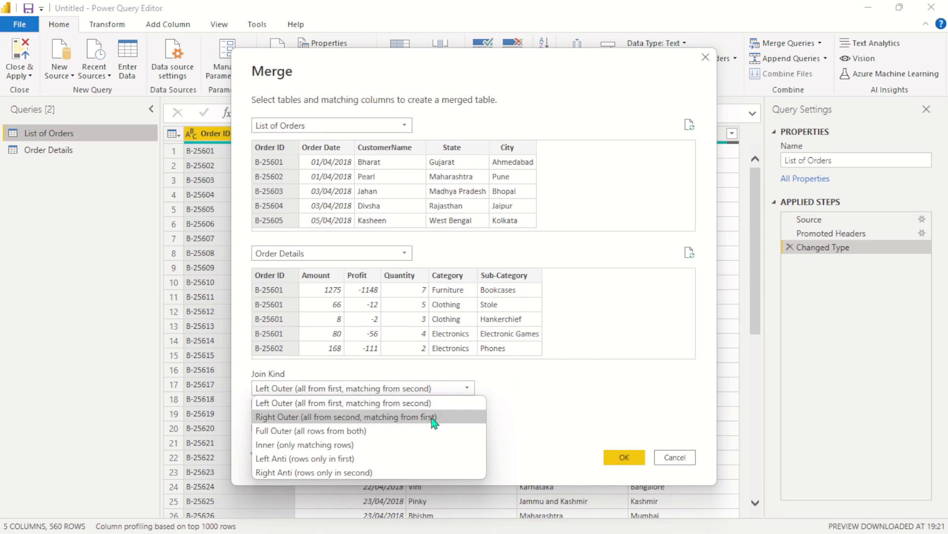
Make the join Right Outer so all 1500 Order Details rows are matched
{"action": "left_click", "coordinate": [347, 416]}
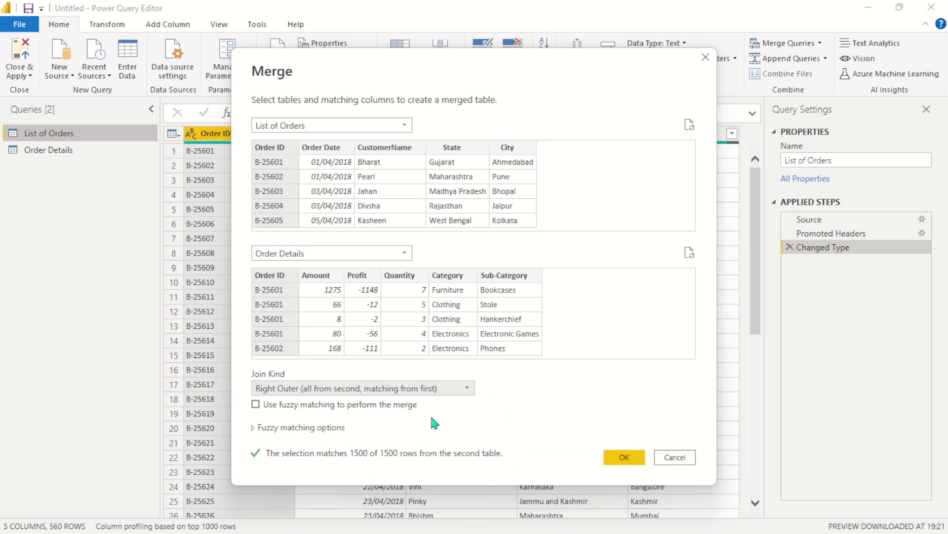
{"action": "mouse_move", "coordinate": [493, 123]}
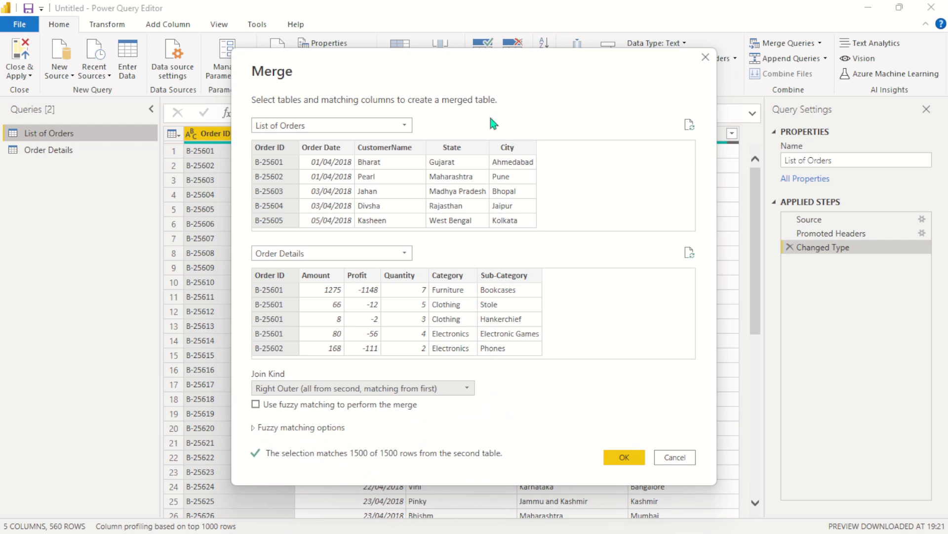
{"action": "mouse_move", "coordinate": [335, 211]}
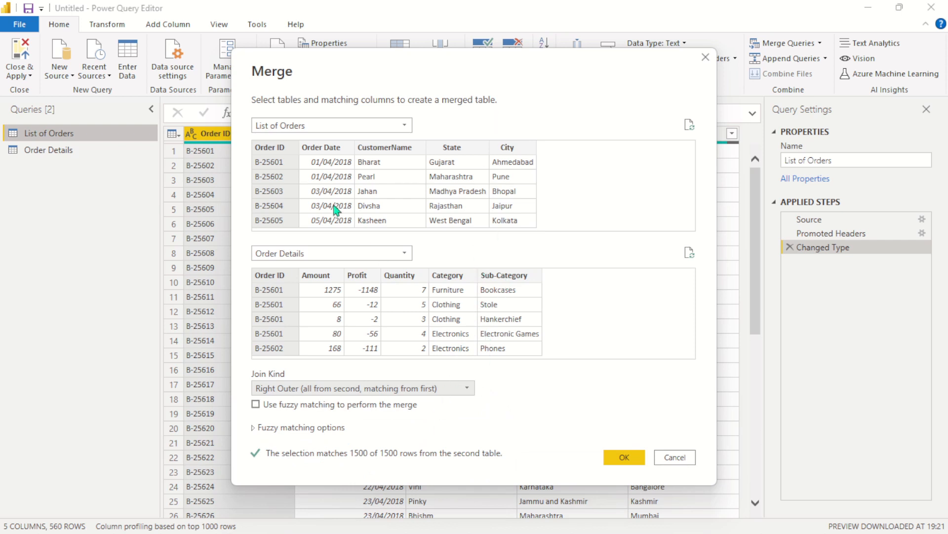
{"action": "mouse_move", "coordinate": [339, 358]}
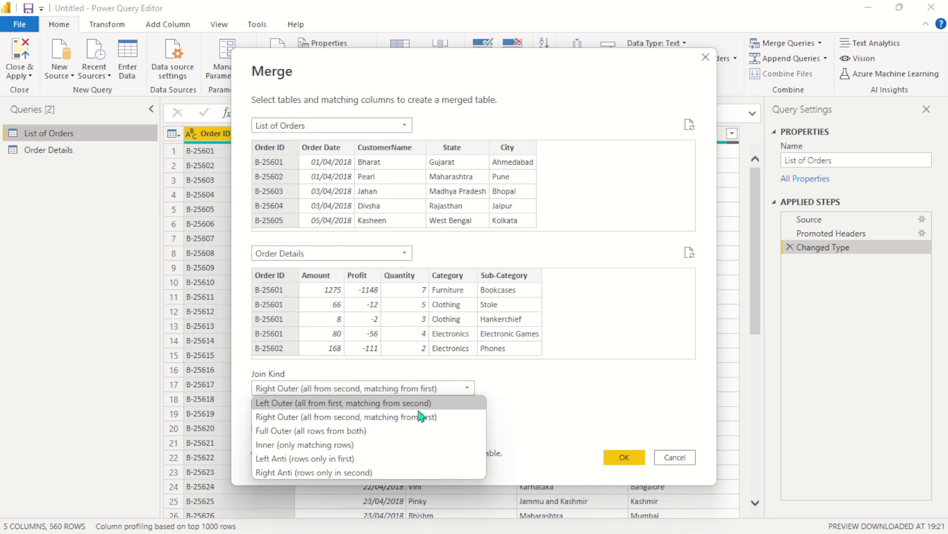
{"action": "mouse_move", "coordinate": [404, 430]}
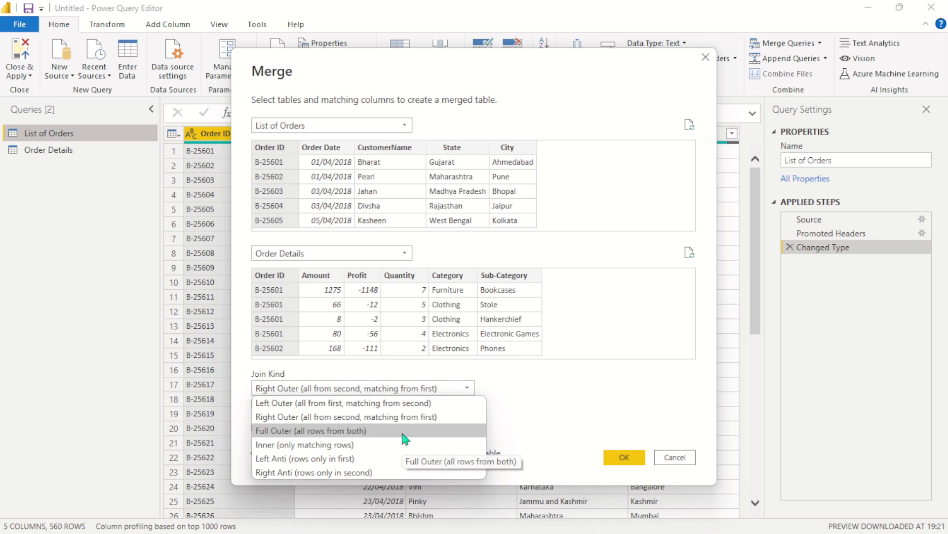
Try Full Outer, then settle on an Inner join matching 500 of 560 rows
{"action": "left_click", "coordinate": [310, 430]}
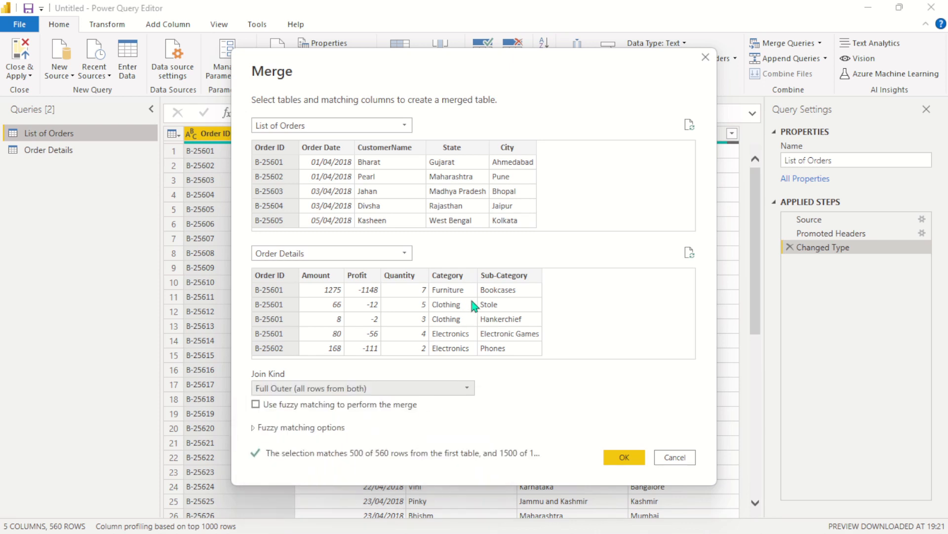
{"action": "mouse_move", "coordinate": [308, 192]}
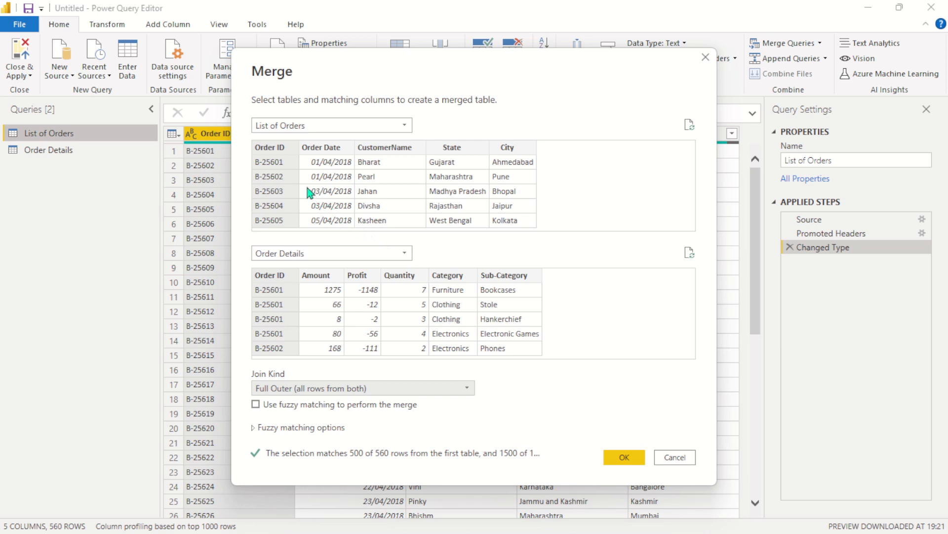
{"action": "mouse_move", "coordinate": [332, 319]}
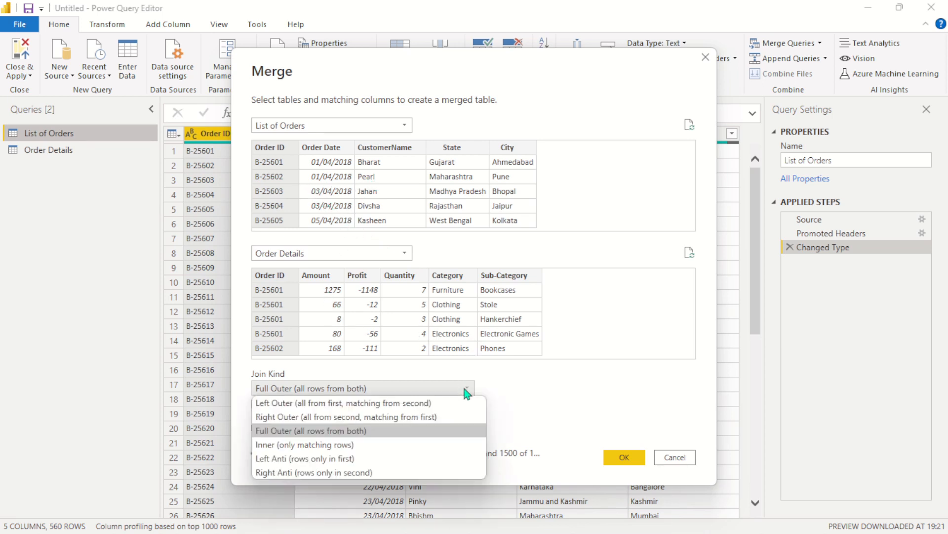
{"action": "left_click", "coordinate": [309, 430]}
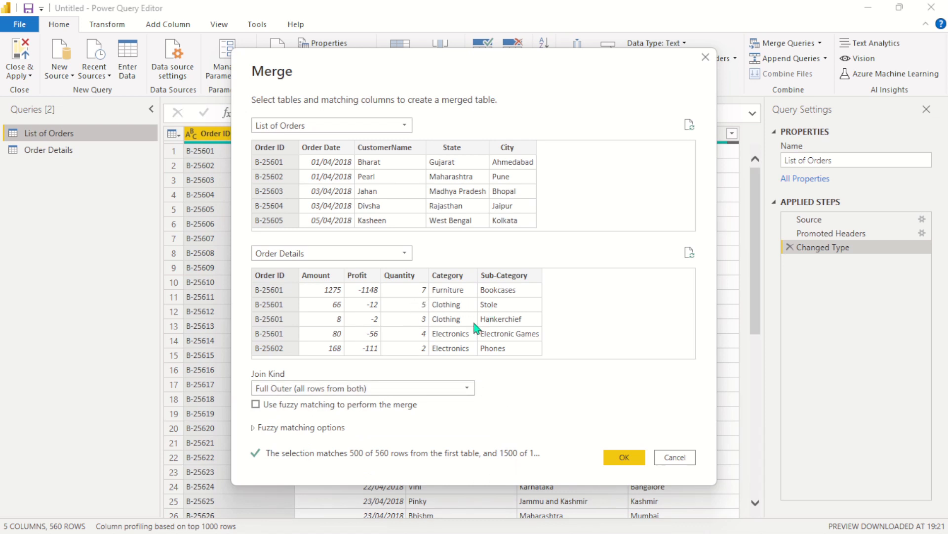
{"action": "mouse_move", "coordinate": [334, 333]}
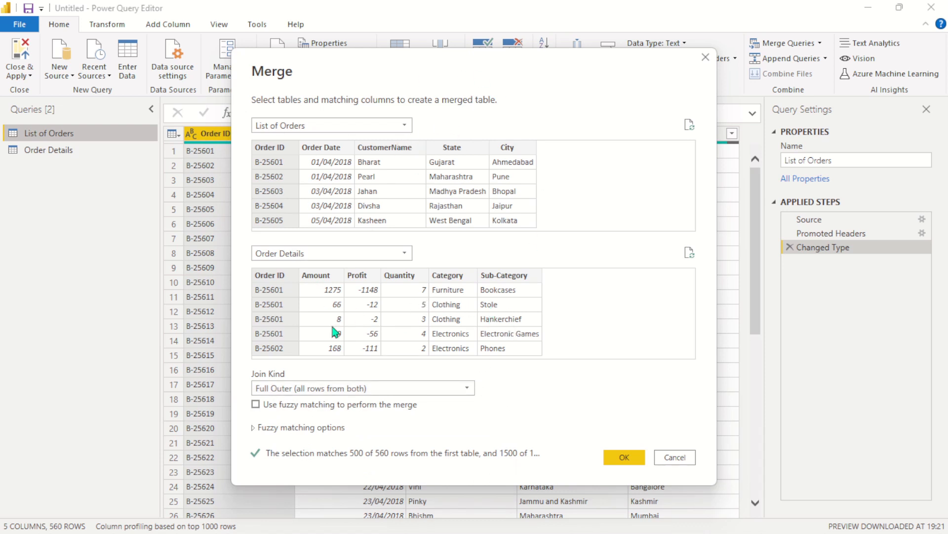
{"action": "left_click", "coordinate": [361, 387]}
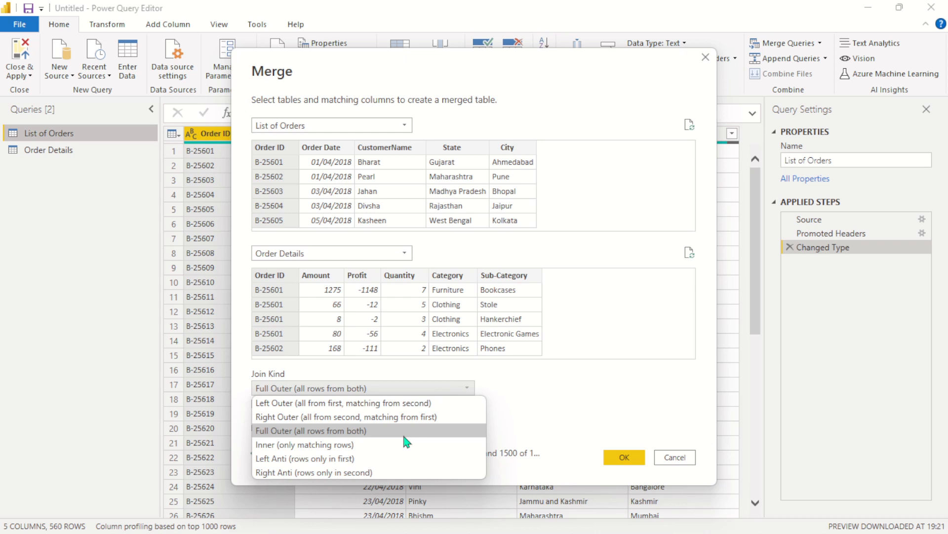
{"action": "left_click", "coordinate": [305, 444]}
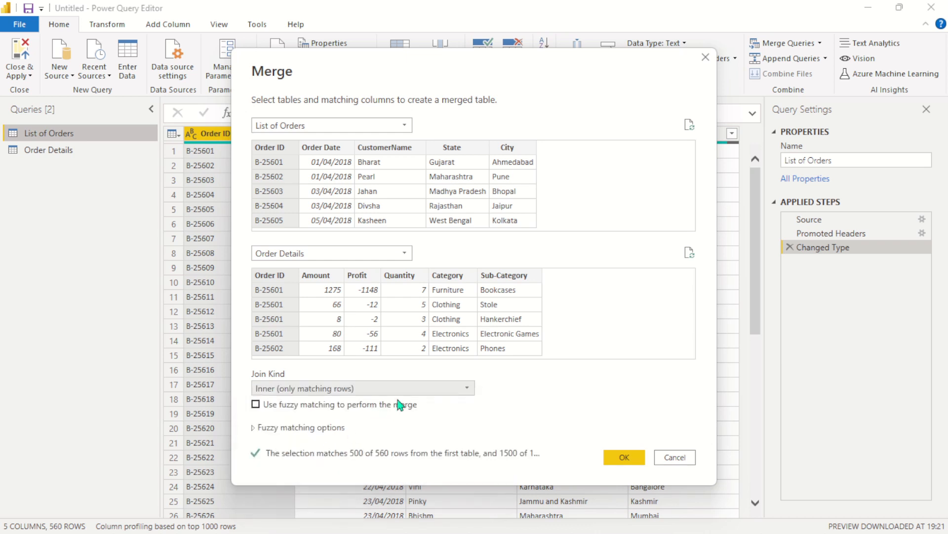
{"action": "mouse_move", "coordinate": [422, 304]}
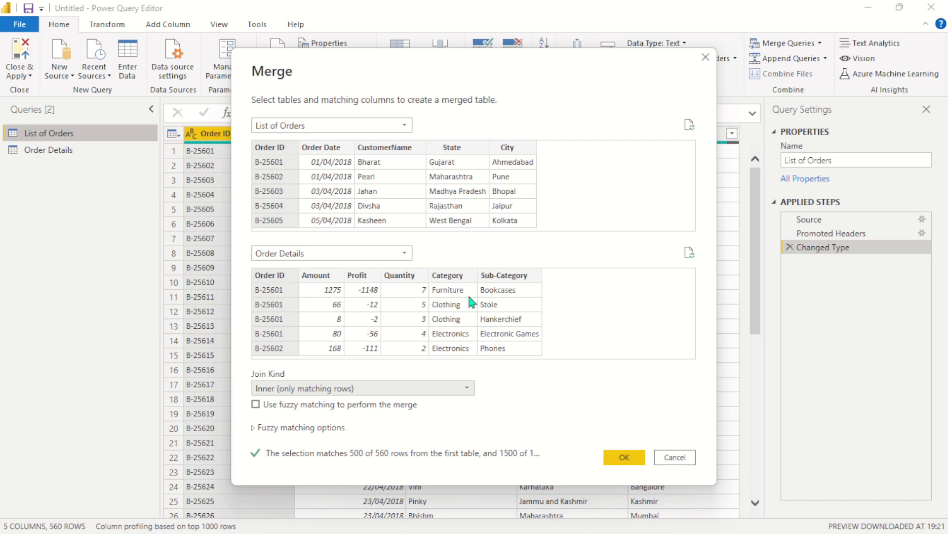
{"action": "mouse_move", "coordinate": [559, 336]}
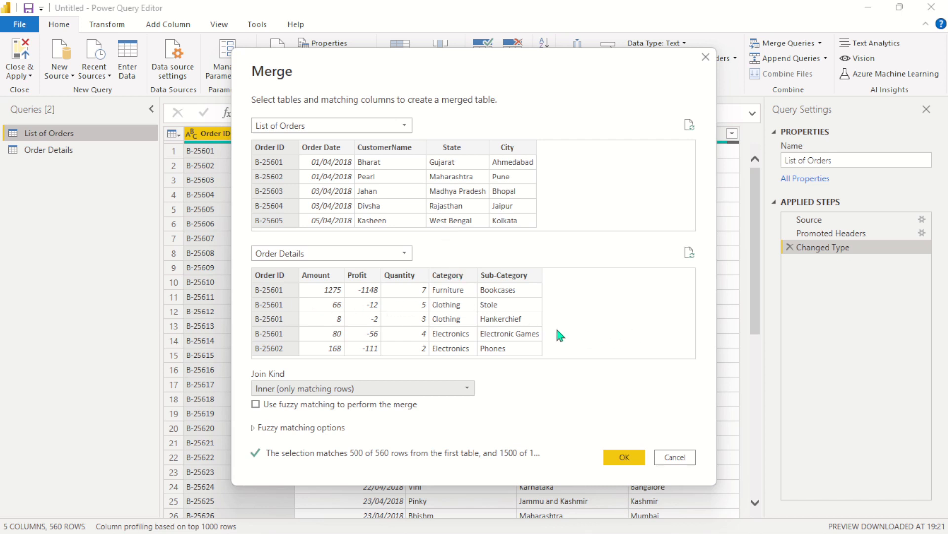
{"action": "mouse_move", "coordinate": [410, 177]}
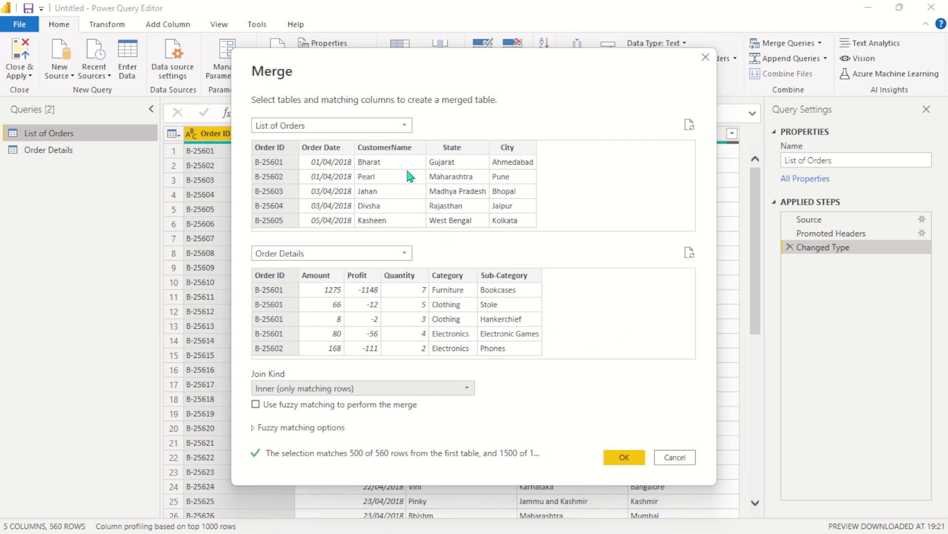
{"action": "left_click", "coordinate": [465, 387]}
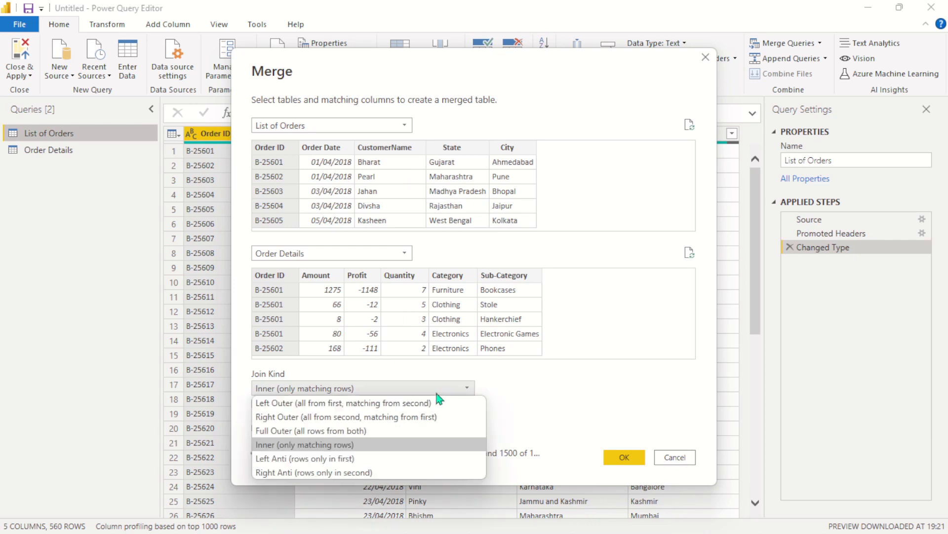
{"action": "mouse_move", "coordinate": [398, 458]}
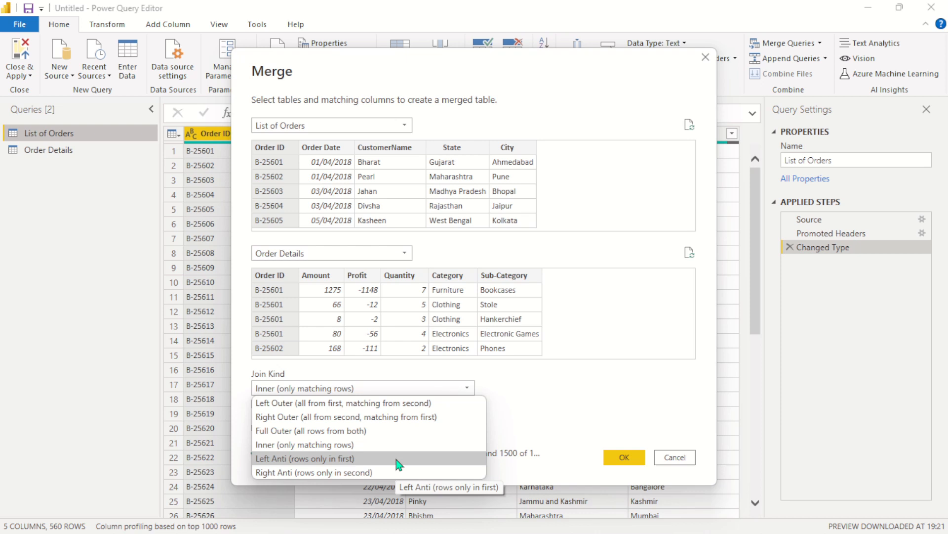
{"action": "mouse_move", "coordinate": [336, 468]}
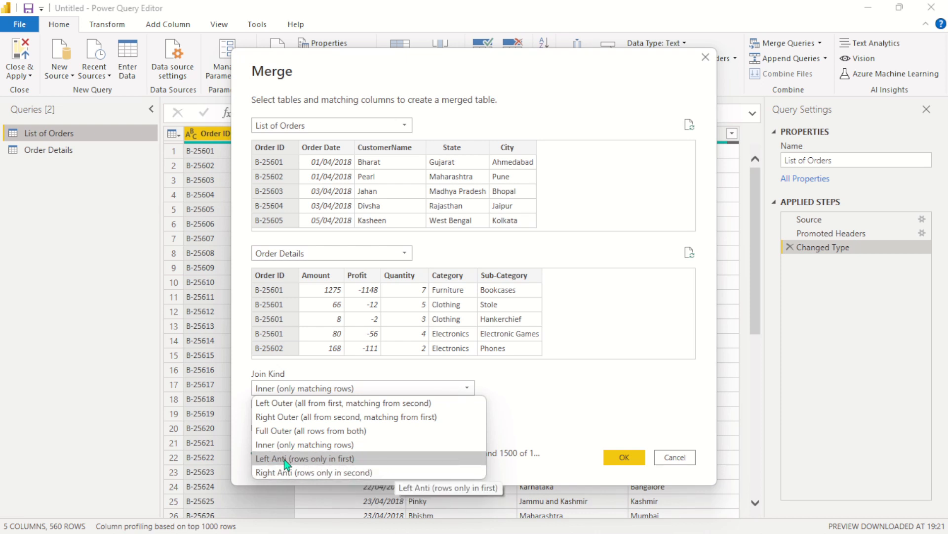
{"action": "mouse_move", "coordinate": [350, 468]}
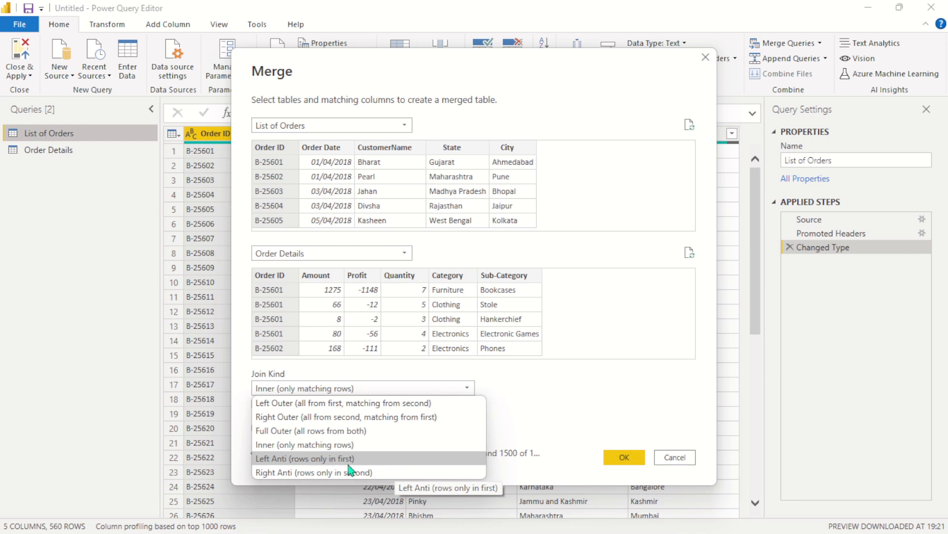
{"action": "mouse_move", "coordinate": [327, 473]}
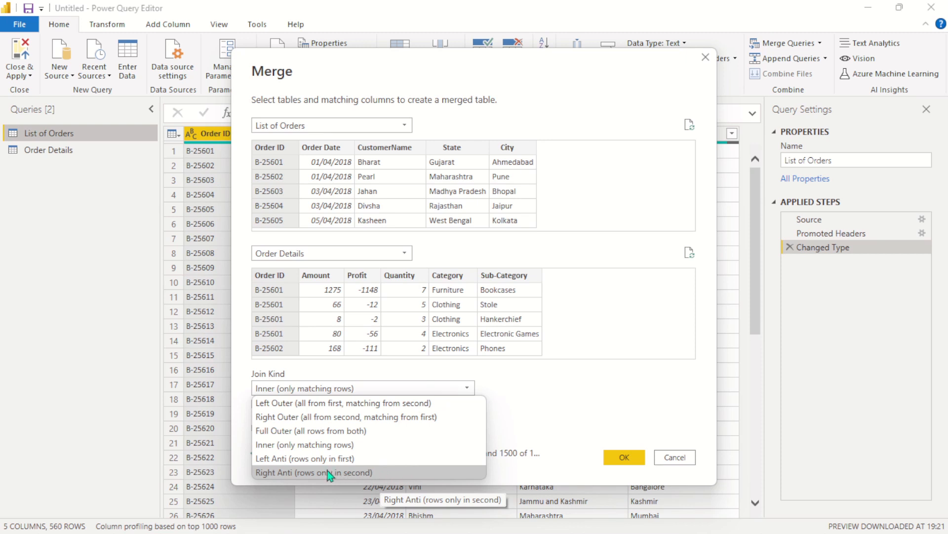
{"action": "mouse_move", "coordinate": [430, 416]}
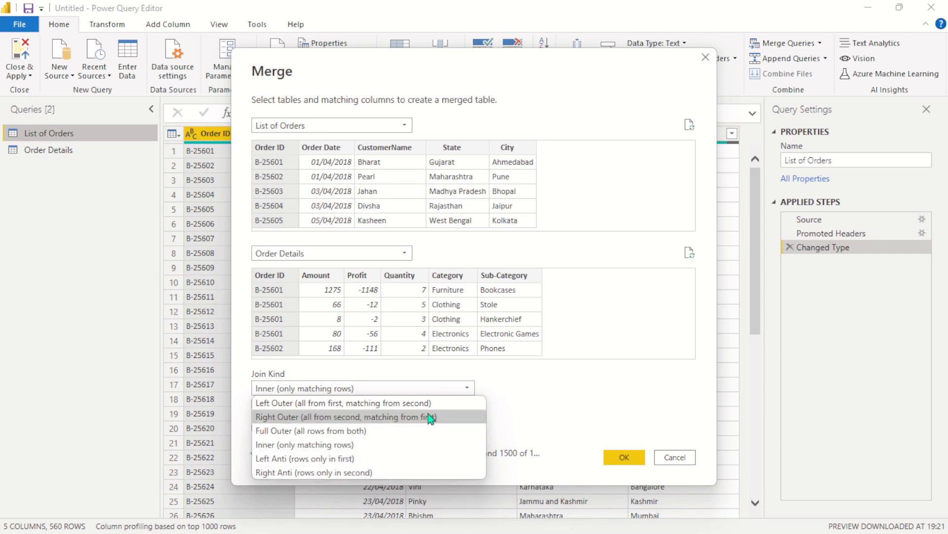
{"action": "mouse_move", "coordinate": [354, 457]}
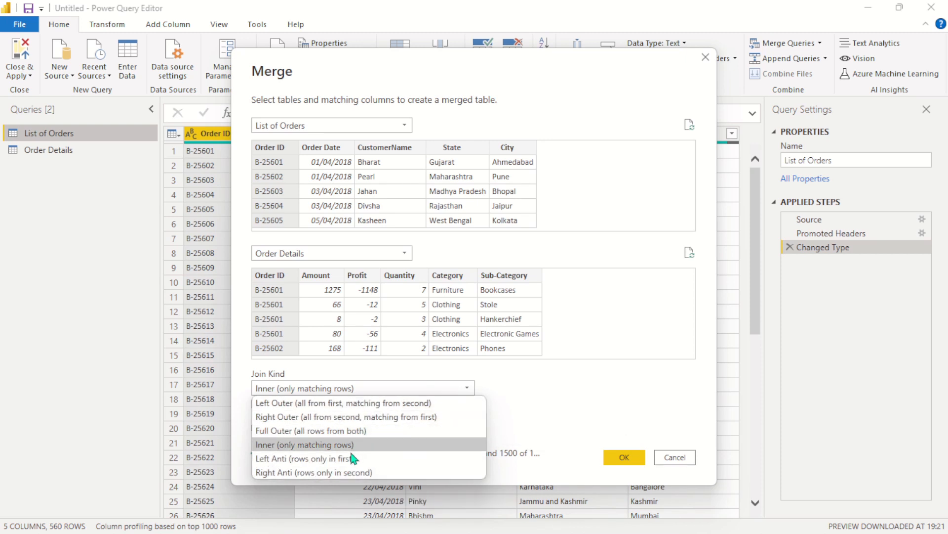
{"action": "mouse_move", "coordinate": [339, 457]}
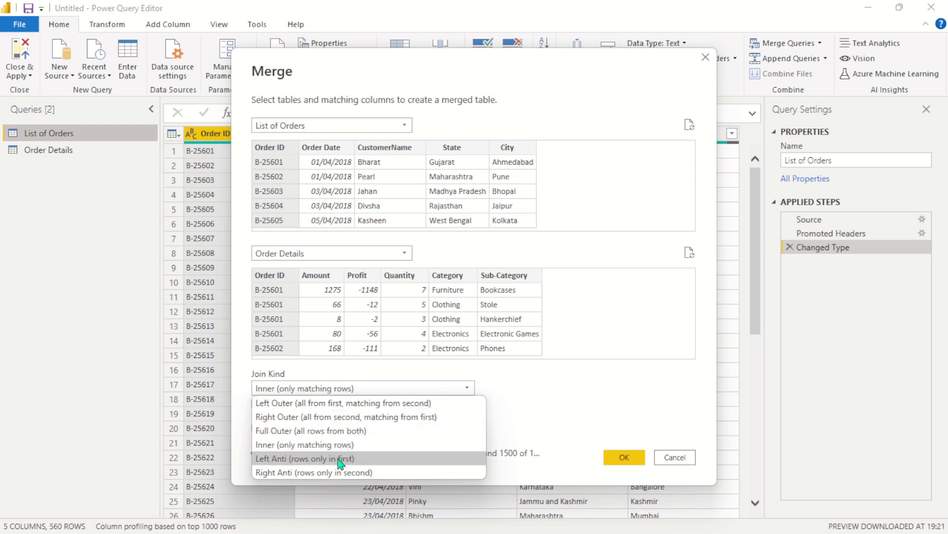
{"action": "mouse_move", "coordinate": [342, 468]}
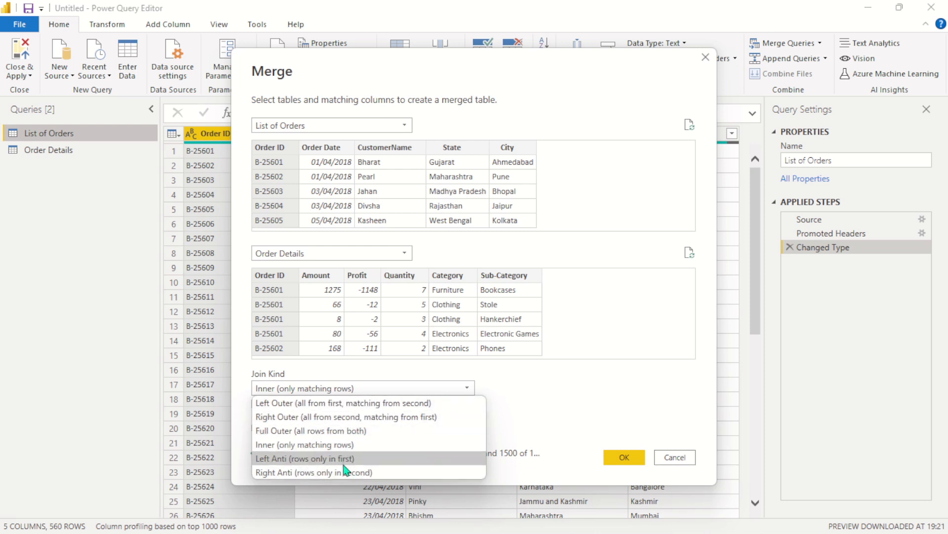
{"action": "mouse_move", "coordinate": [360, 416]}
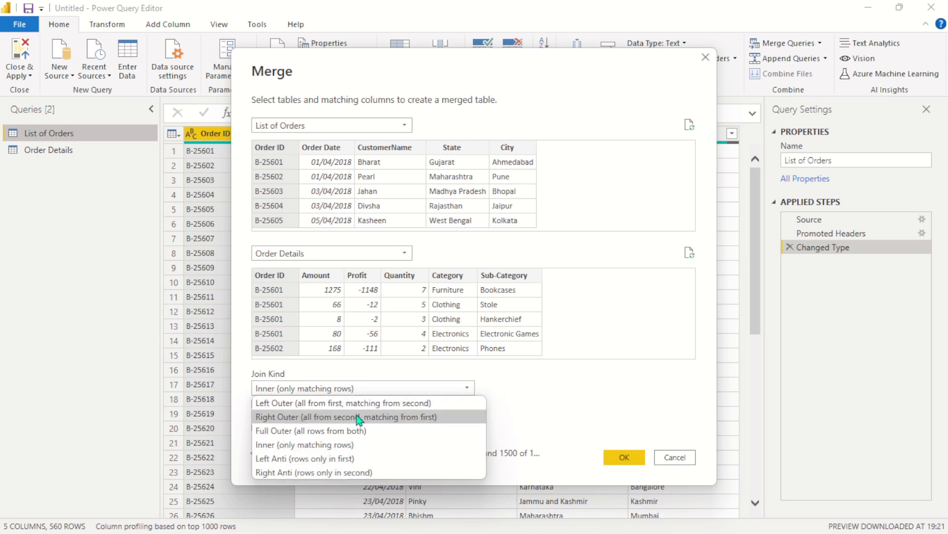
Switch the join back to Right Outer, matching all 1500 Order Details rows
{"action": "left_click", "coordinate": [347, 416]}
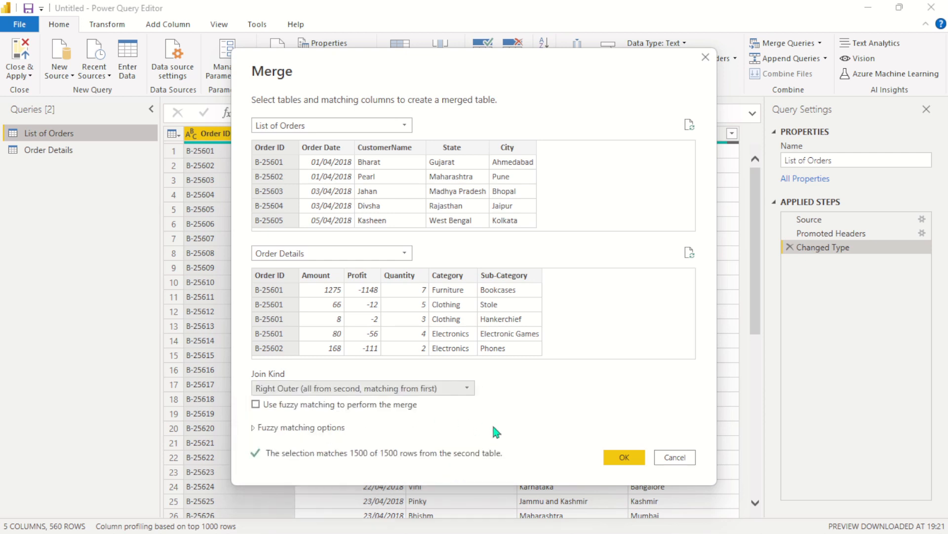
{"action": "mouse_move", "coordinate": [338, 465]}
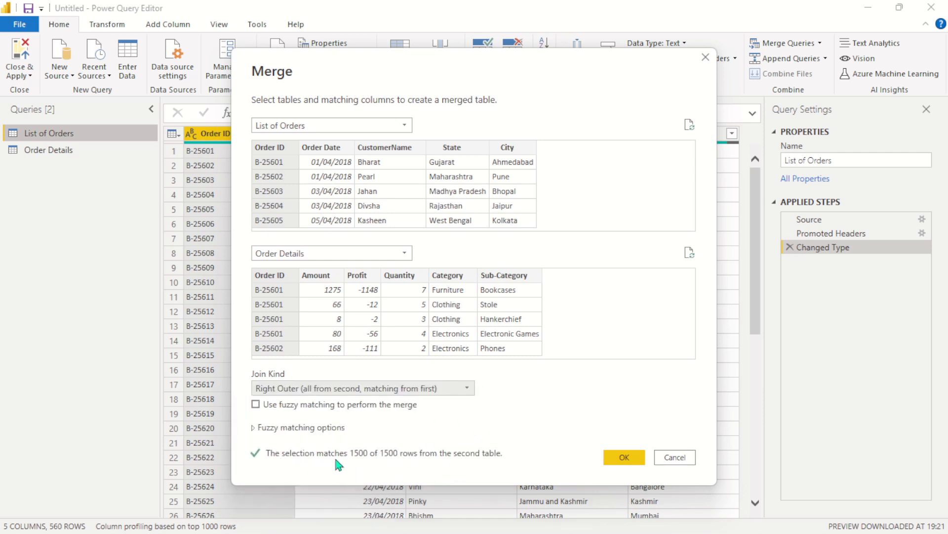
{"action": "mouse_move", "coordinate": [381, 461]}
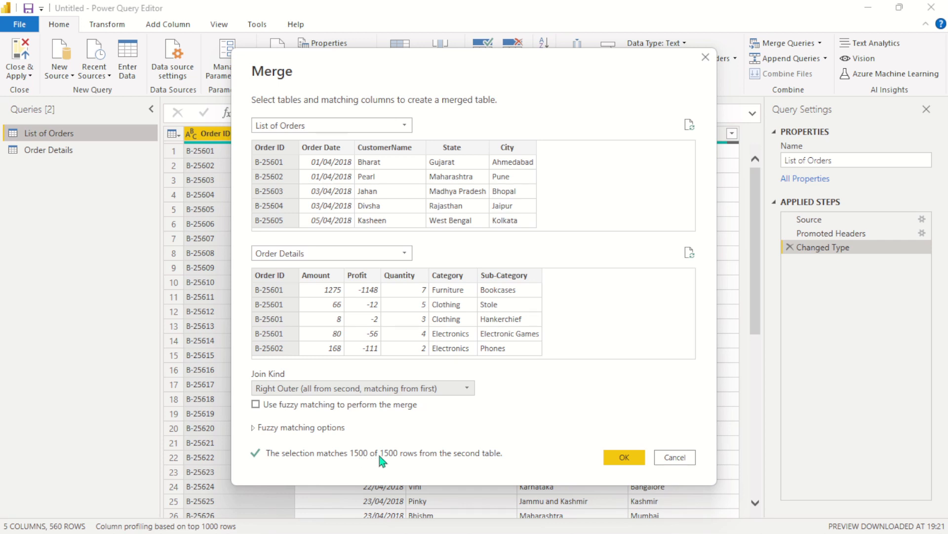
{"action": "mouse_move", "coordinate": [476, 465]}
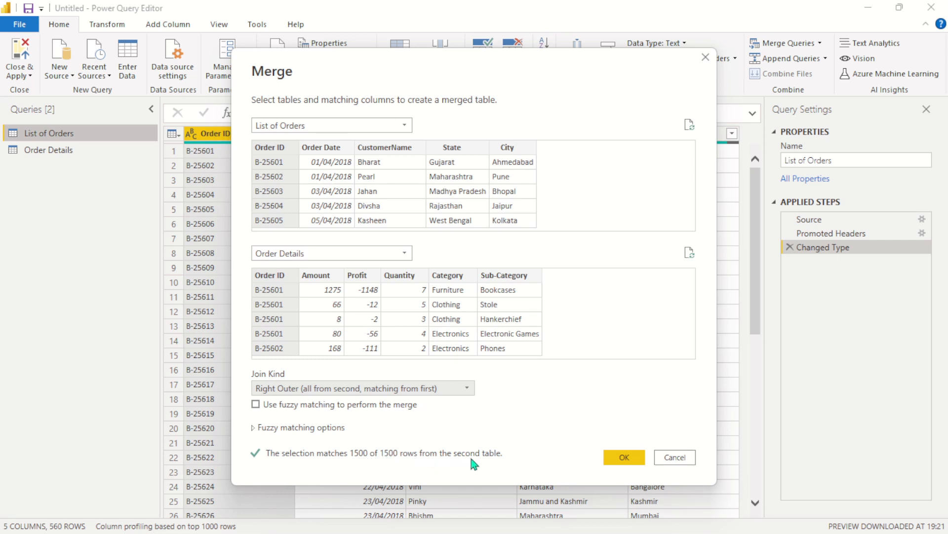
{"action": "mouse_move", "coordinate": [238, 456]}
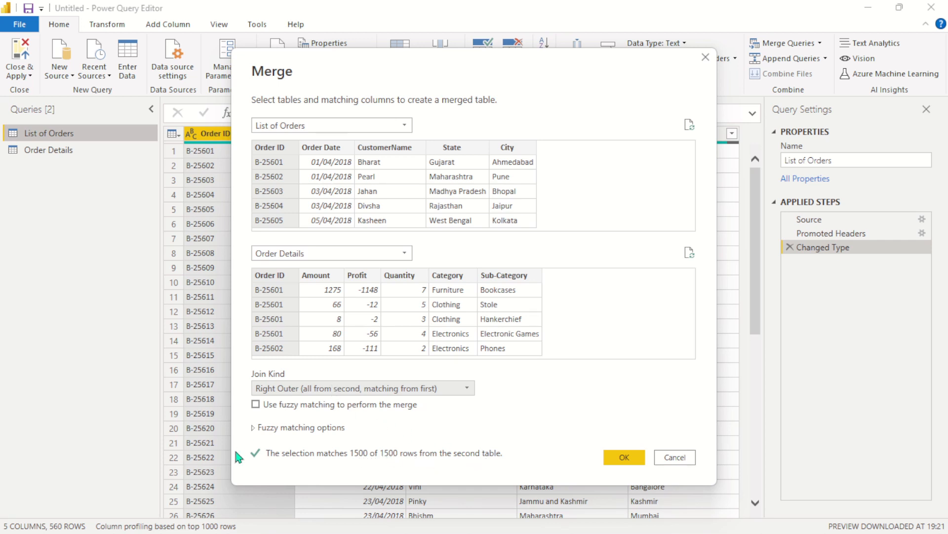
{"action": "mouse_move", "coordinate": [339, 152]}
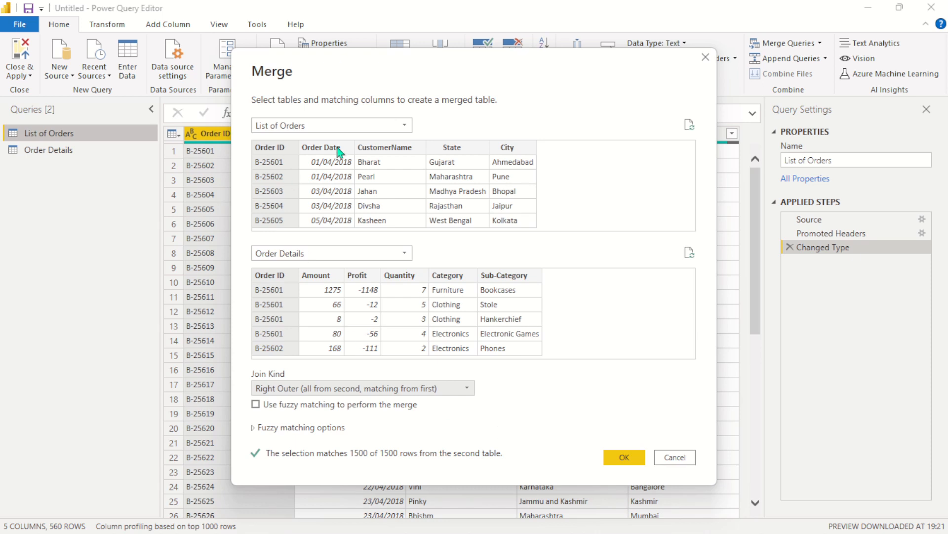
{"action": "mouse_move", "coordinate": [499, 429]}
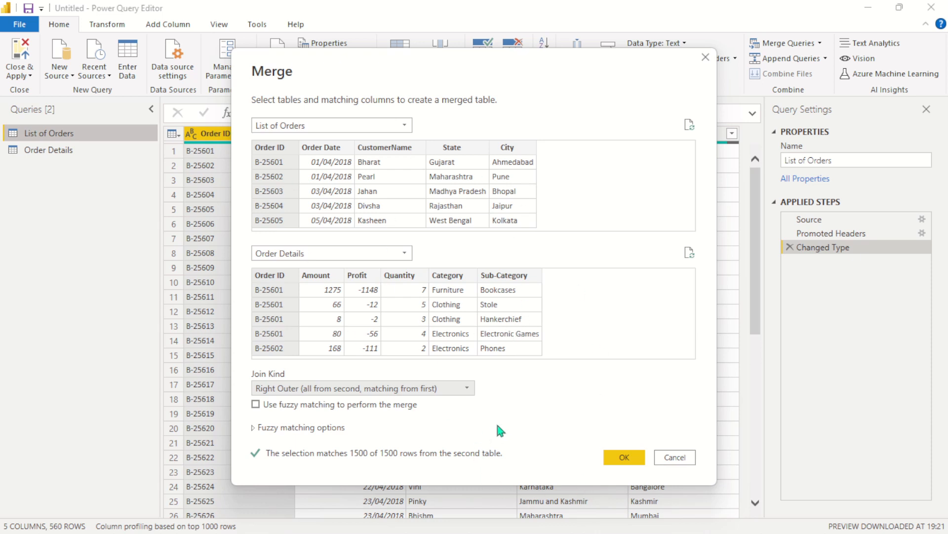
{"action": "mouse_move", "coordinate": [623, 457]}
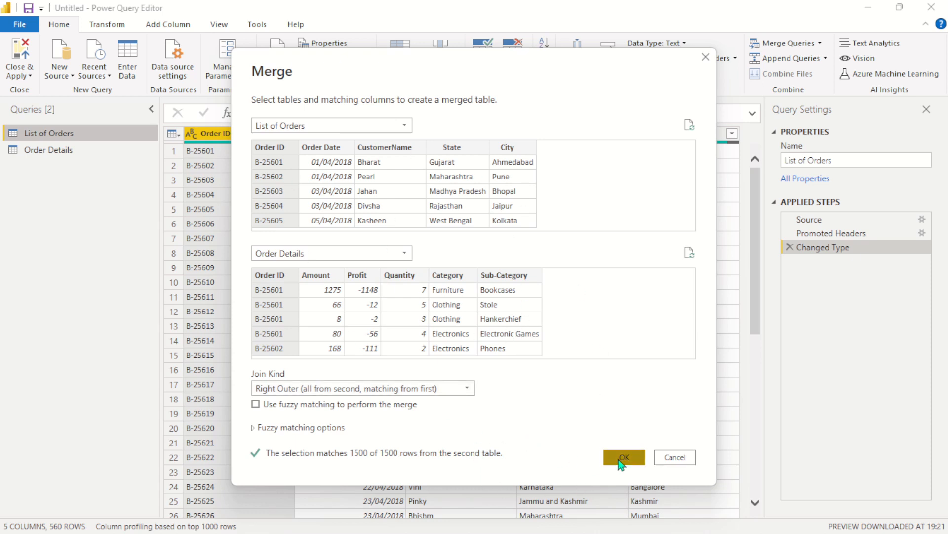
Confirm the merge, creating Merge1 with a new Order Details table column
{"action": "left_click", "coordinate": [623, 456]}
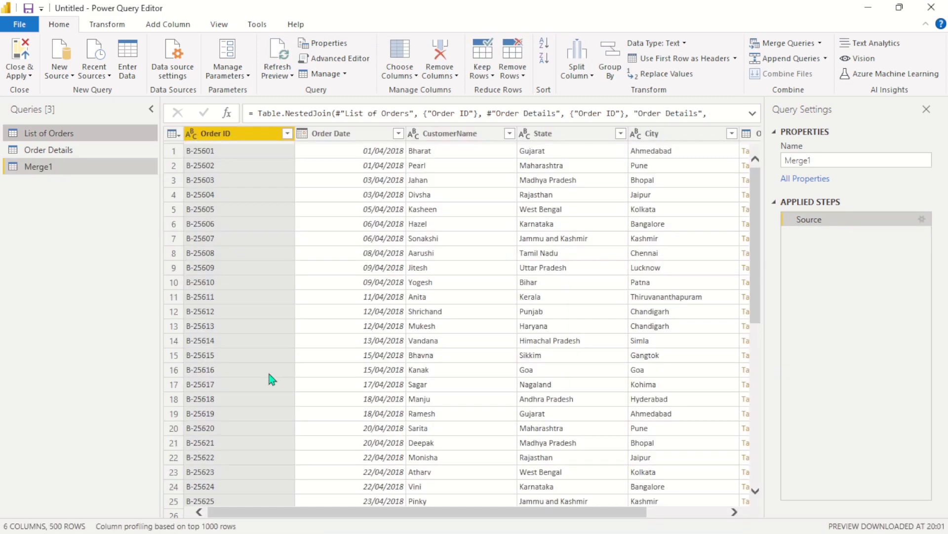
{"action": "mouse_move", "coordinate": [90, 149]}
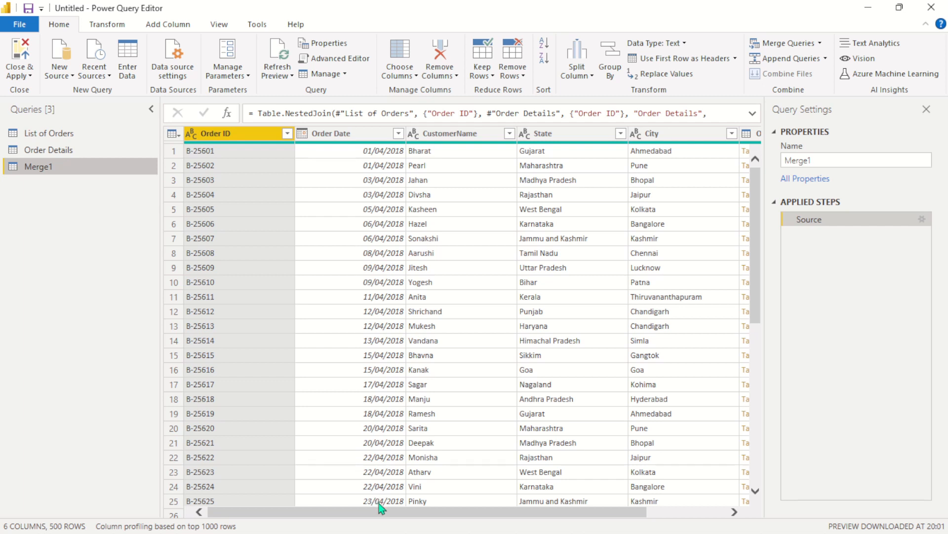
{"action": "mouse_move", "coordinate": [584, 516]}
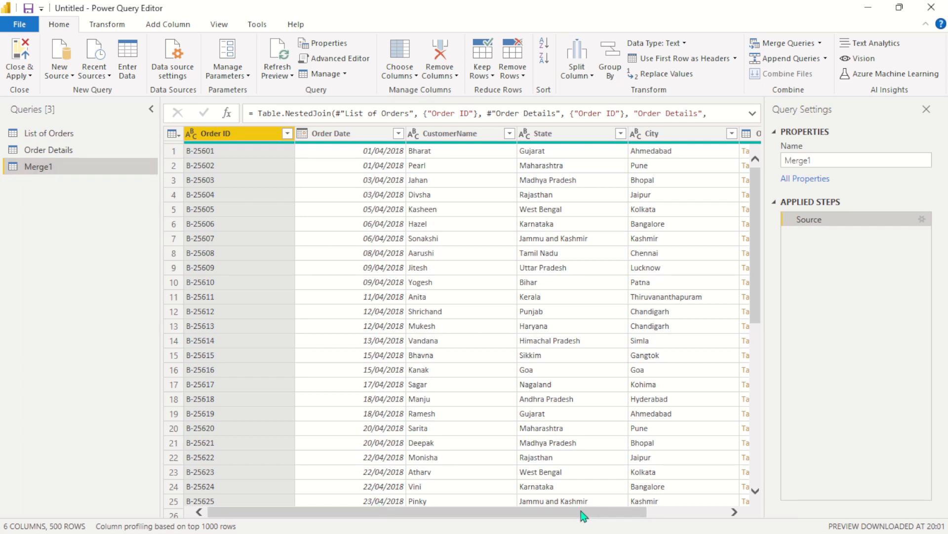
{"action": "scroll", "scroll_direction": "right", "scroll_amount": 3}
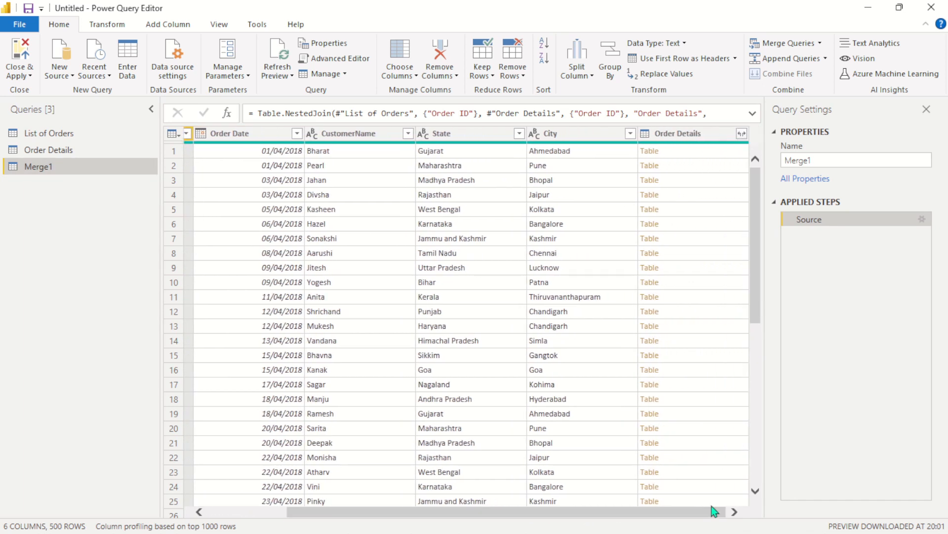
{"action": "mouse_move", "coordinate": [758, 207]}
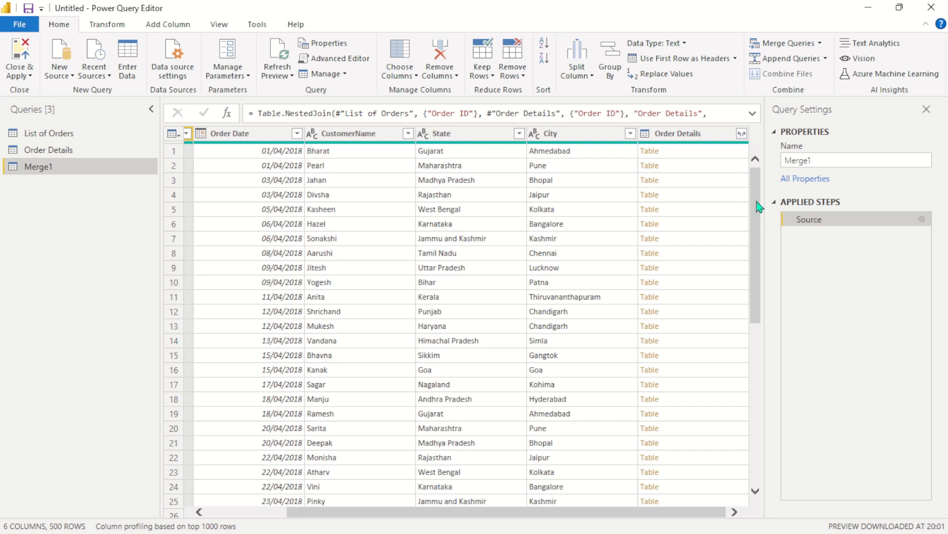
{"action": "mouse_move", "coordinate": [742, 133]}
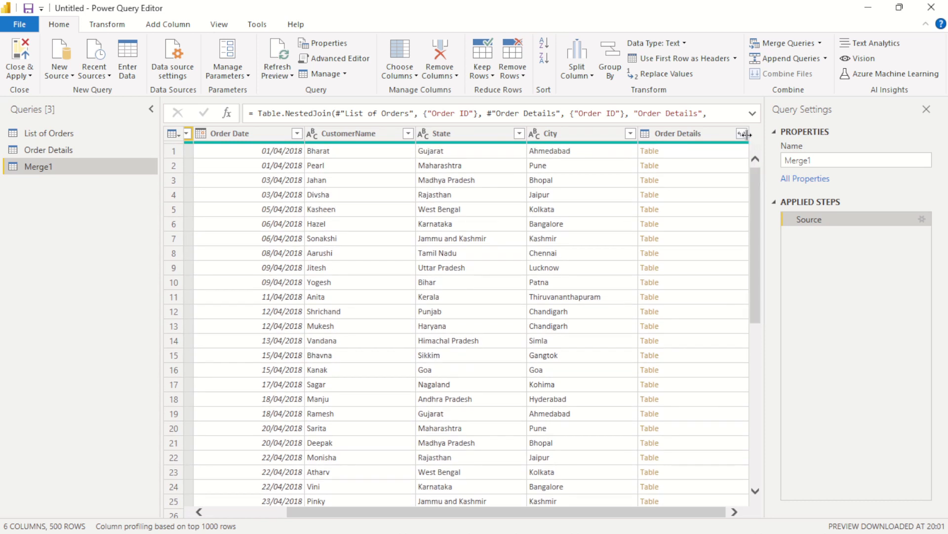
Expand Order Details into Amount, Profit, Quantity, Category and Sub-Category, without Order ID
{"action": "left_click", "coordinate": [743, 133]}
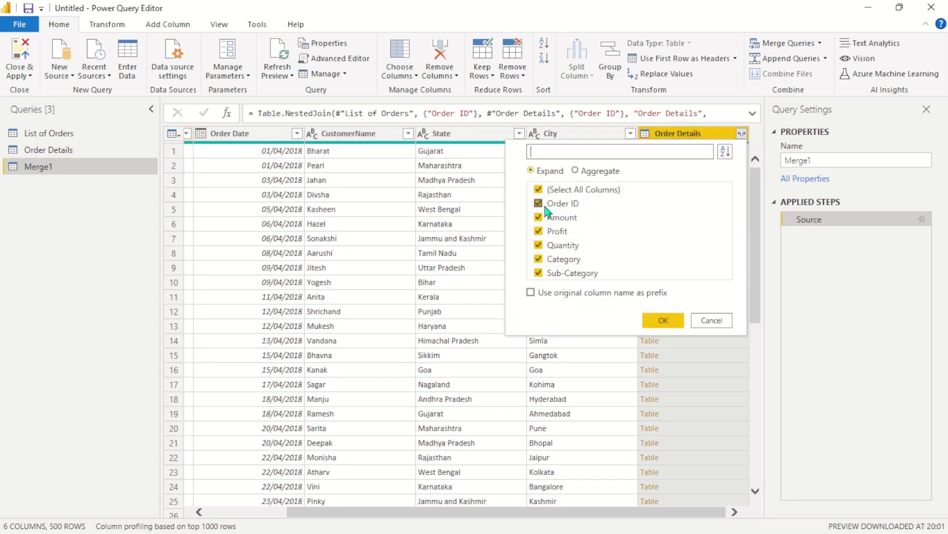
{"action": "left_click", "coordinate": [539, 202]}
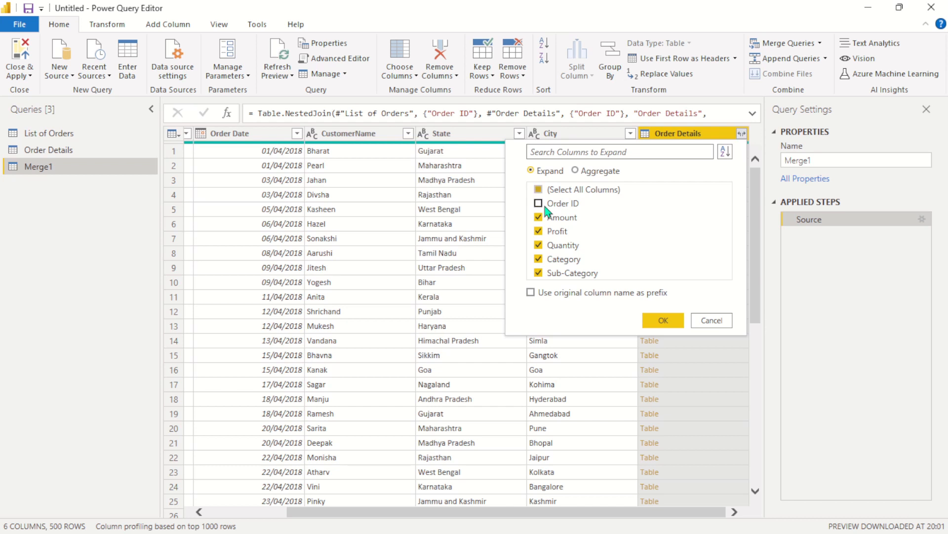
{"action": "mouse_move", "coordinate": [565, 202]}
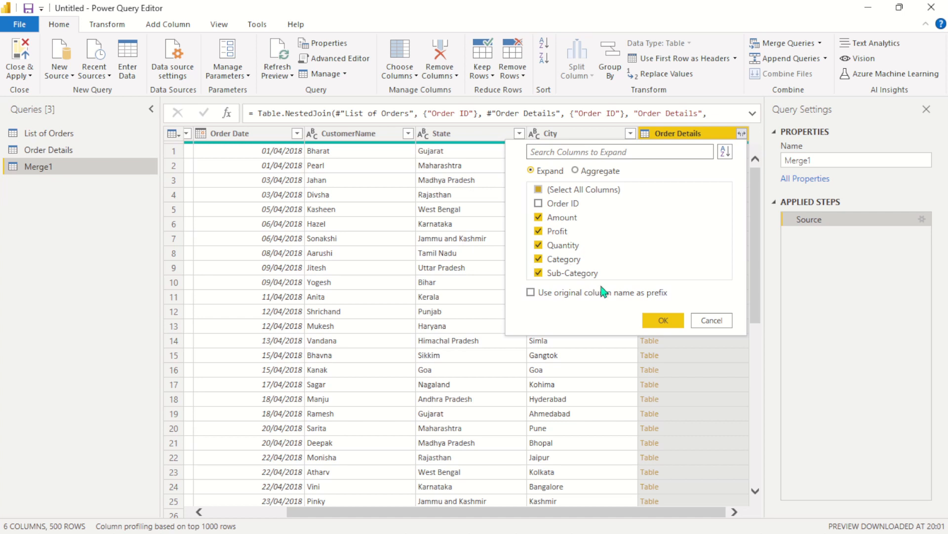
{"action": "left_click", "coordinate": [662, 320]}
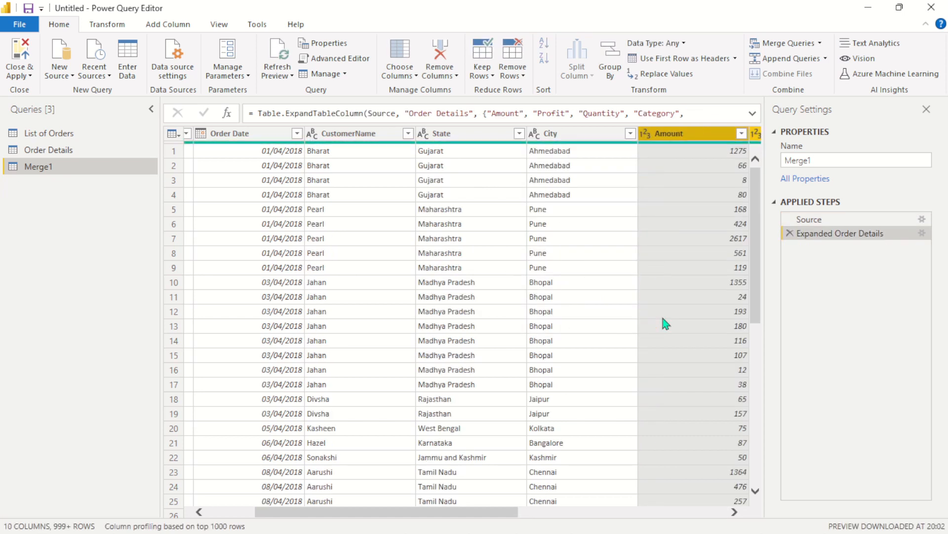
{"action": "scroll", "scroll_direction": "right", "scroll_amount": 3}
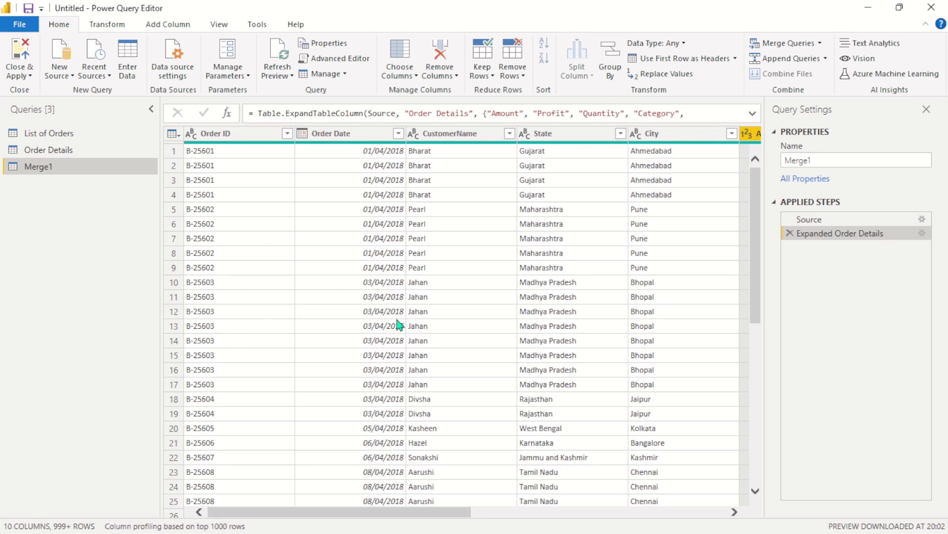
{"action": "mouse_move", "coordinate": [631, 383]}
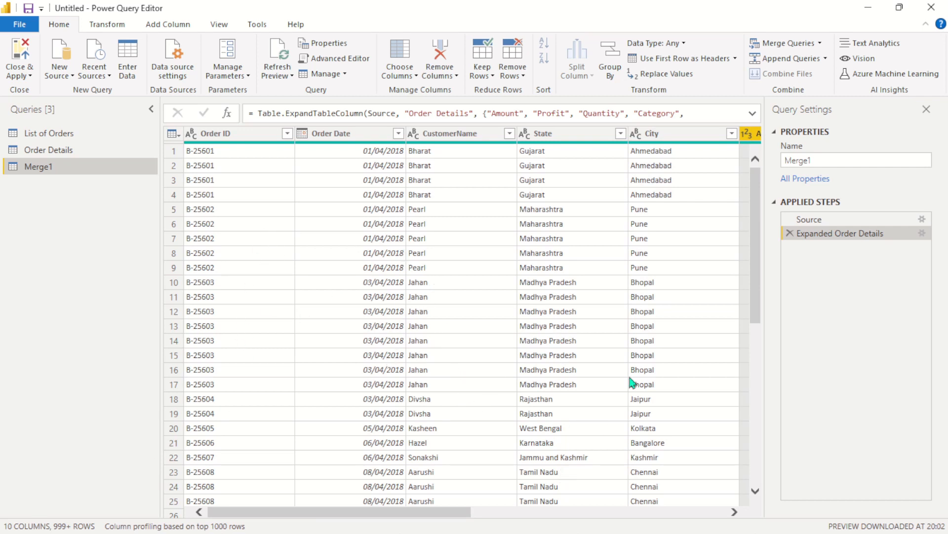
{"action": "mouse_move", "coordinate": [333, 475]}
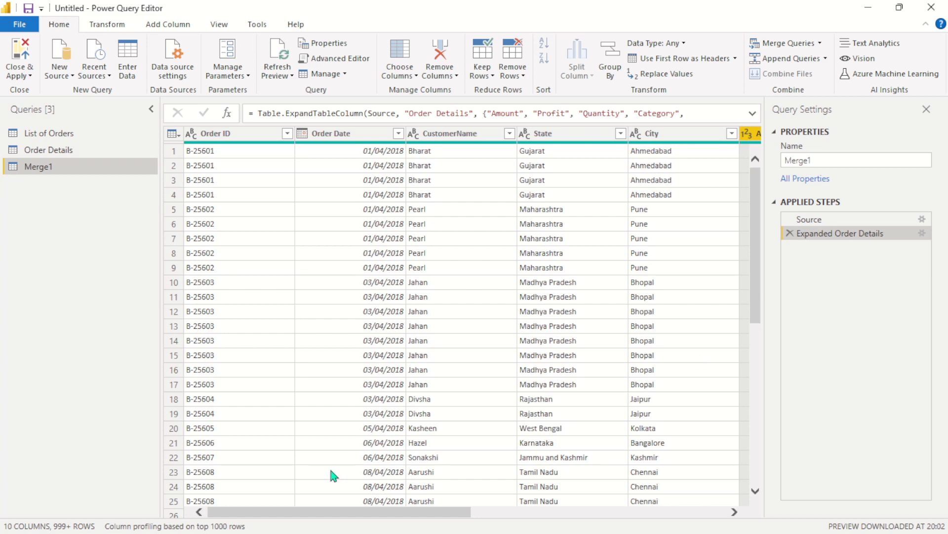
{"action": "scroll", "scroll_direction": "right", "scroll_amount": 3}
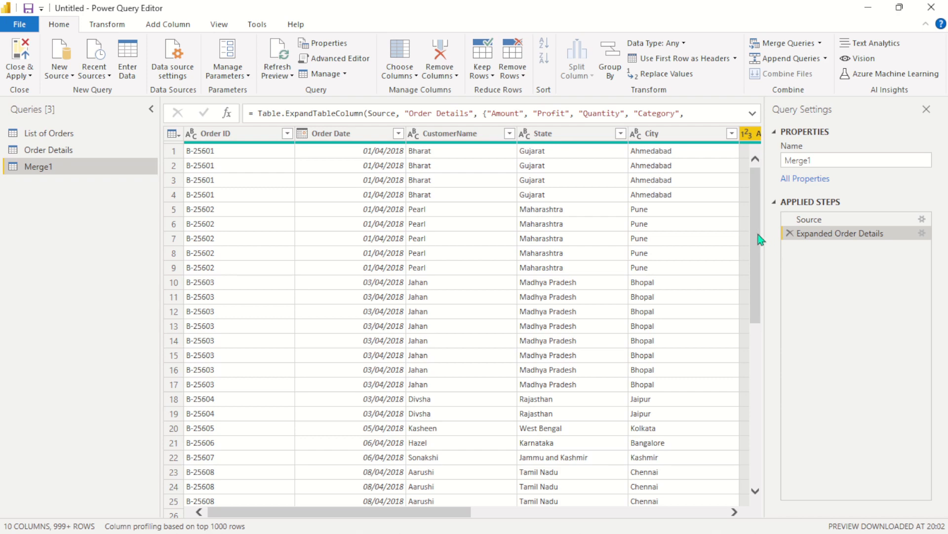
{"action": "mouse_move", "coordinate": [280, 354]}
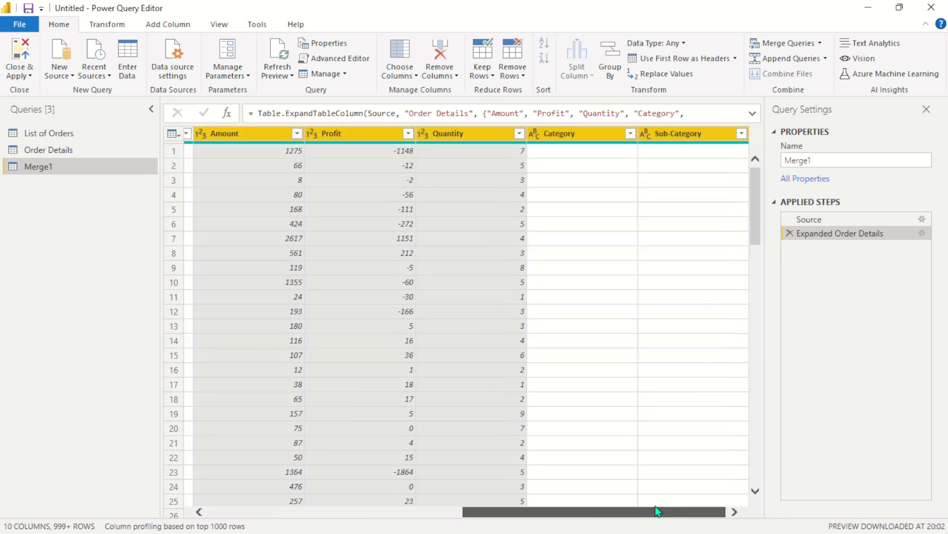
{"action": "scroll", "scroll_direction": "left", "scroll_amount": 3}
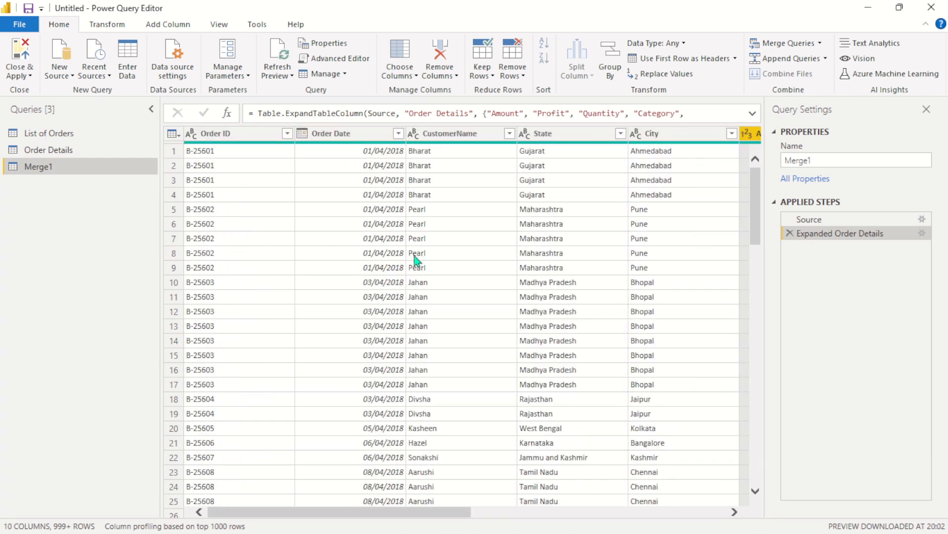
{"action": "mouse_move", "coordinate": [578, 342]}
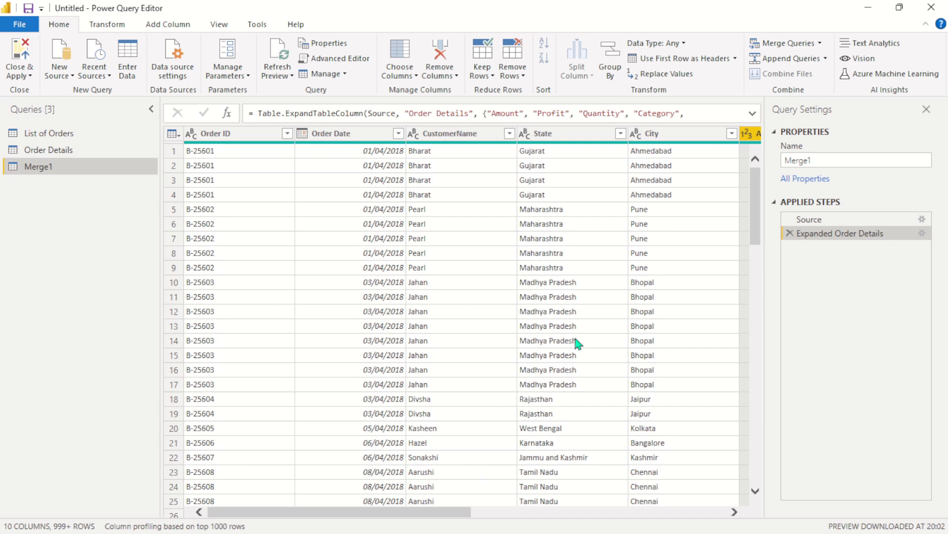
{"action": "mouse_move", "coordinate": [387, 462]}
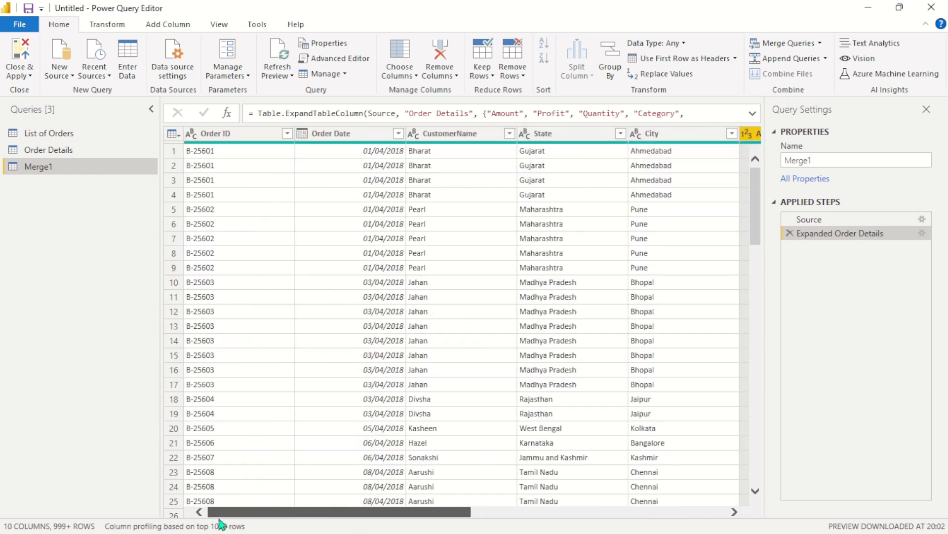
{"action": "mouse_move", "coordinate": [265, 527]}
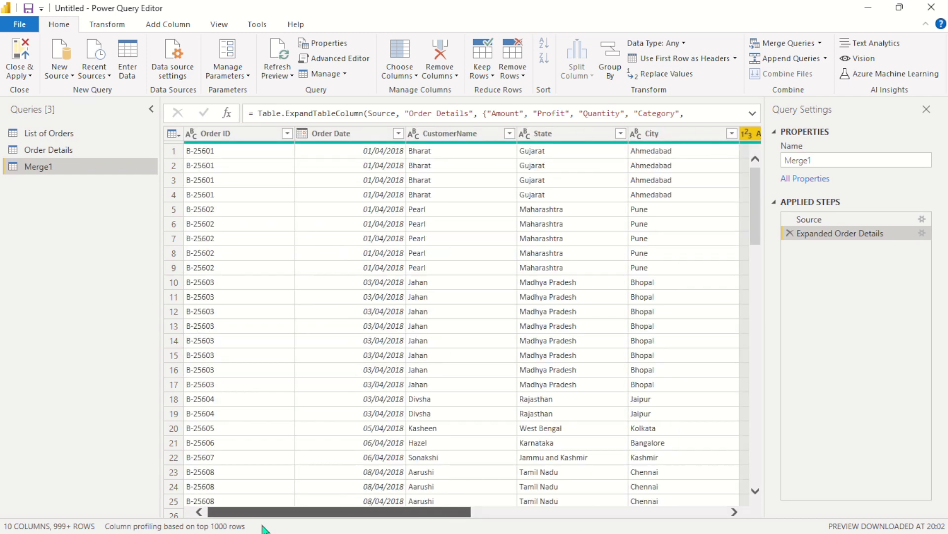
{"action": "scroll", "scroll_direction": "right", "scroll_amount": 3}
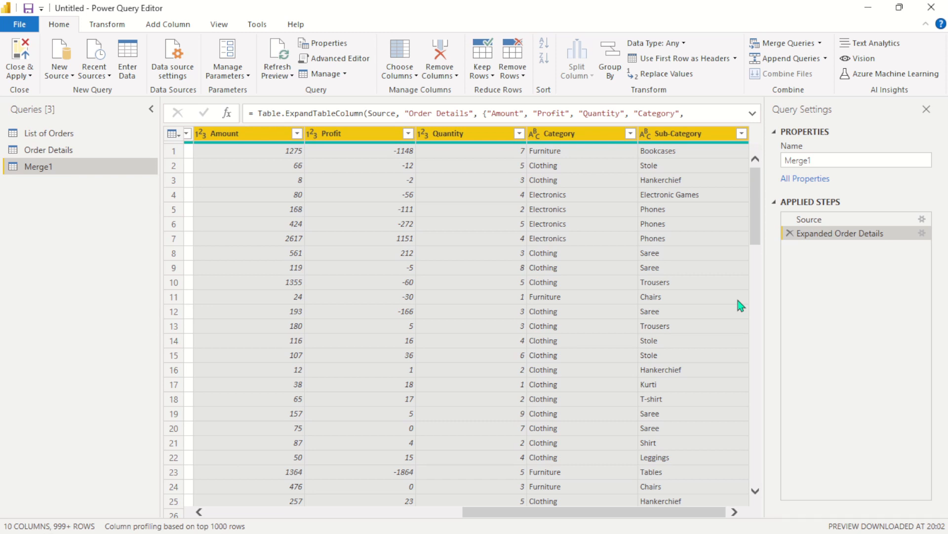
{"action": "mouse_move", "coordinate": [366, 279]}
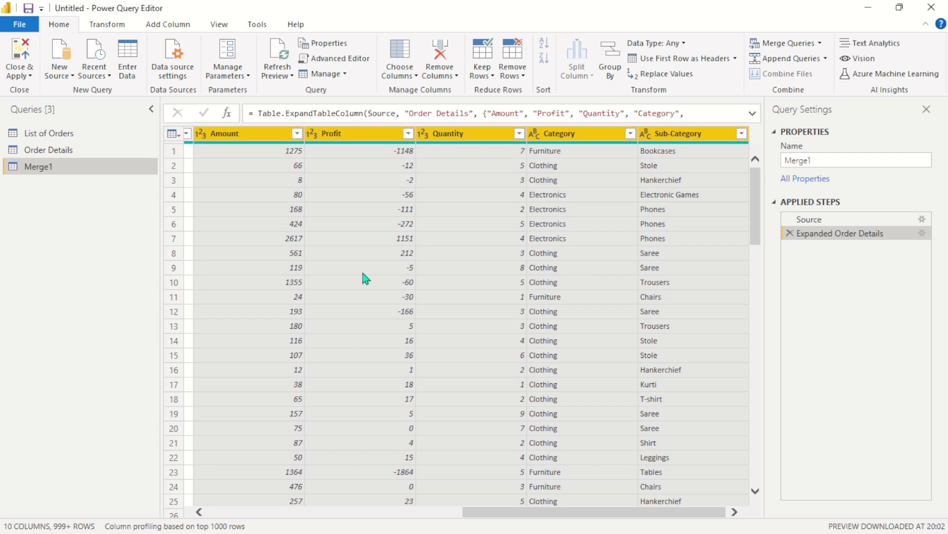
{"action": "mouse_move", "coordinate": [592, 492]}
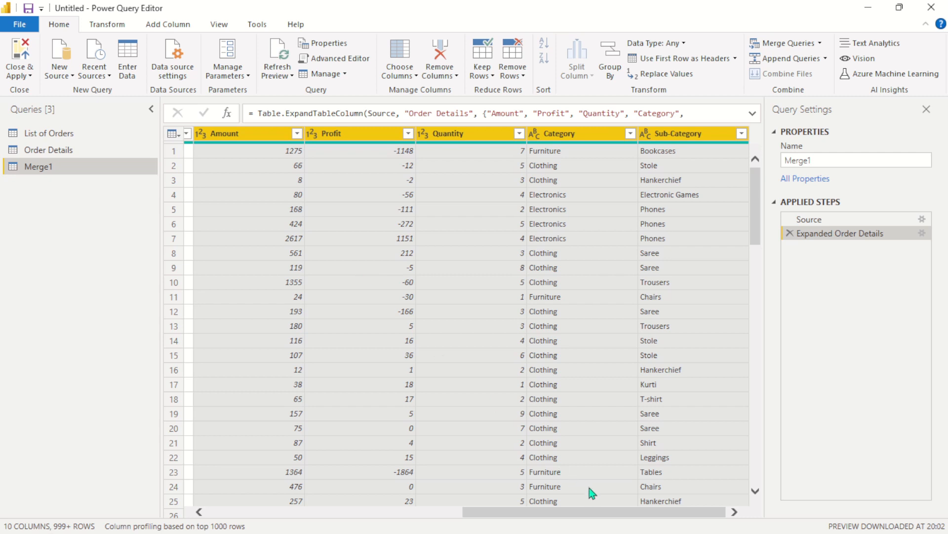
{"action": "mouse_move", "coordinate": [592, 521]}
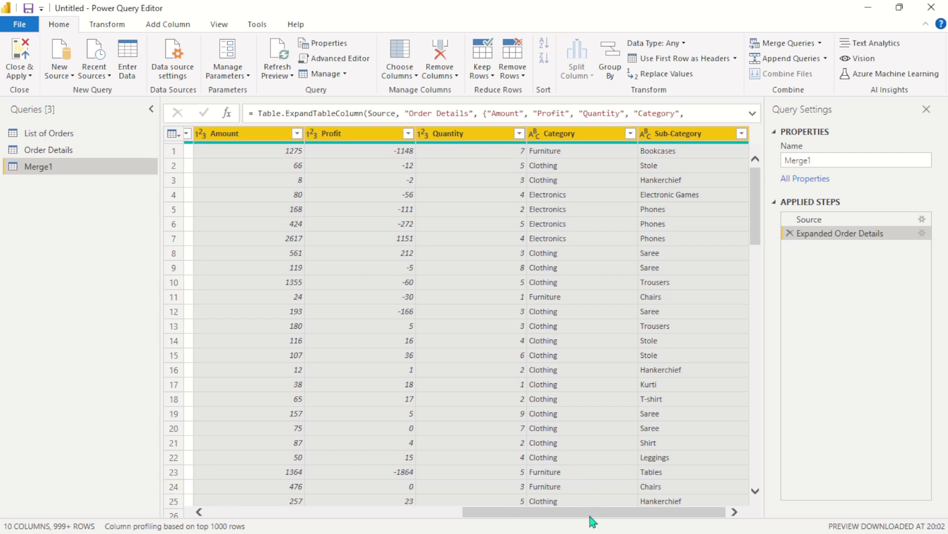
{"action": "scroll", "scroll_direction": "left", "scroll_amount": 3}
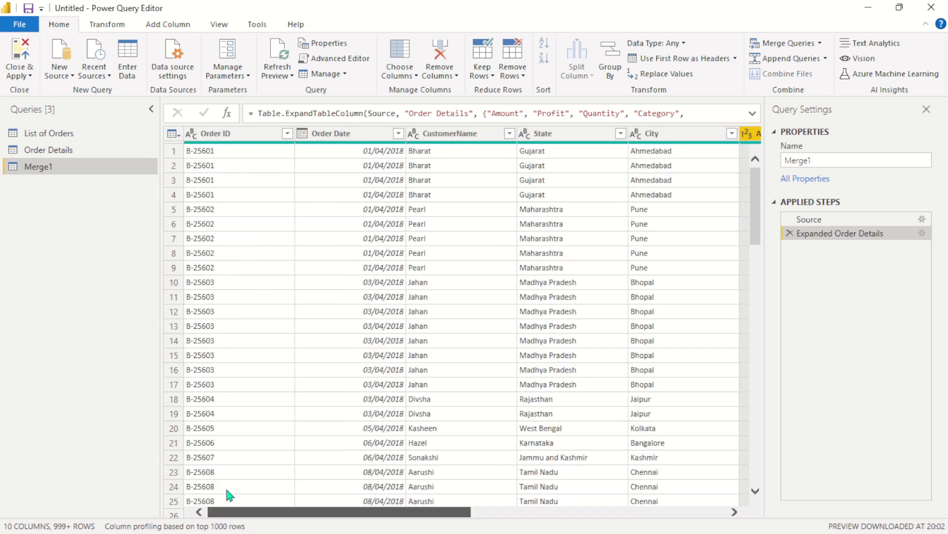
{"action": "scroll", "scroll_direction": "right", "scroll_amount": 3}
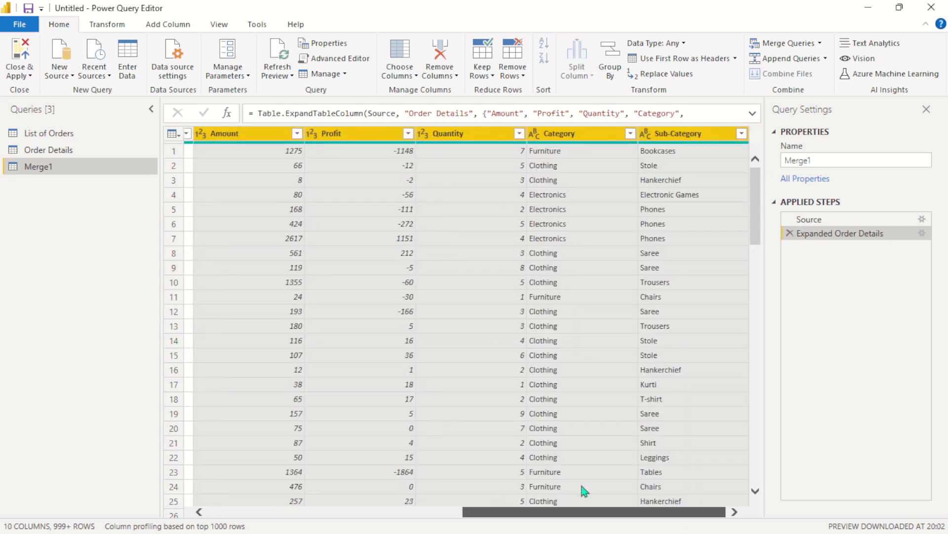